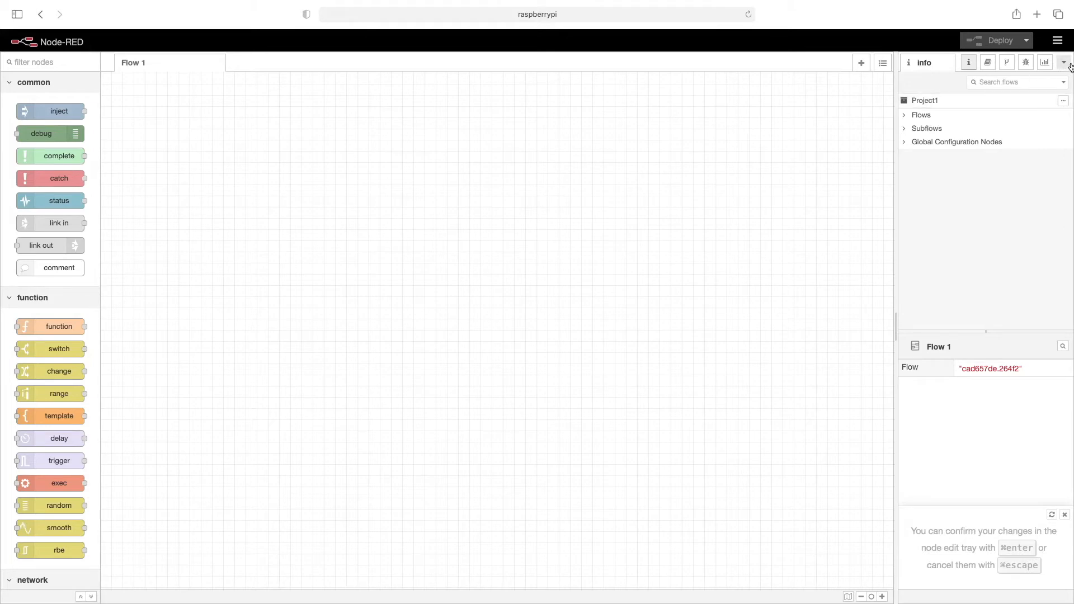
Switch the sidebar to the dashboard layout and add Tab 1 containing Group 1
left_click(1065, 62)
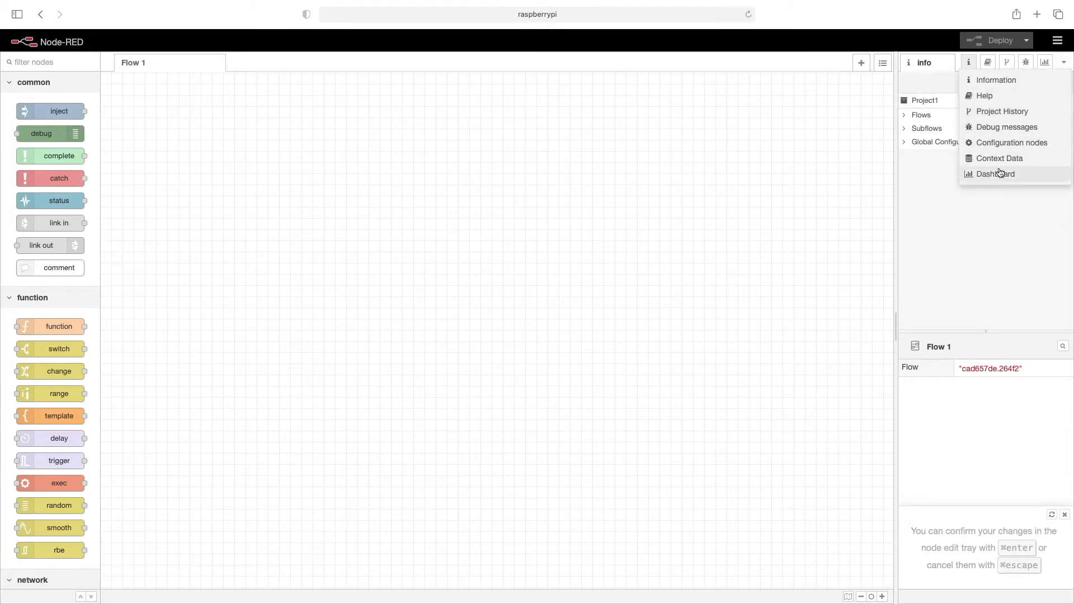
left_click(995, 174)
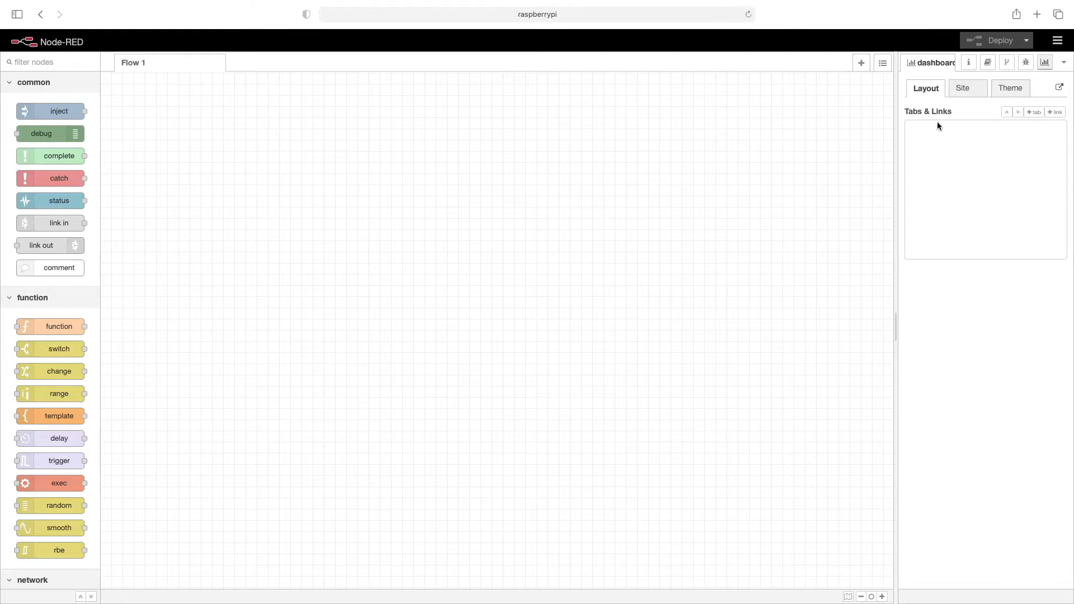
mouse_move(926, 89)
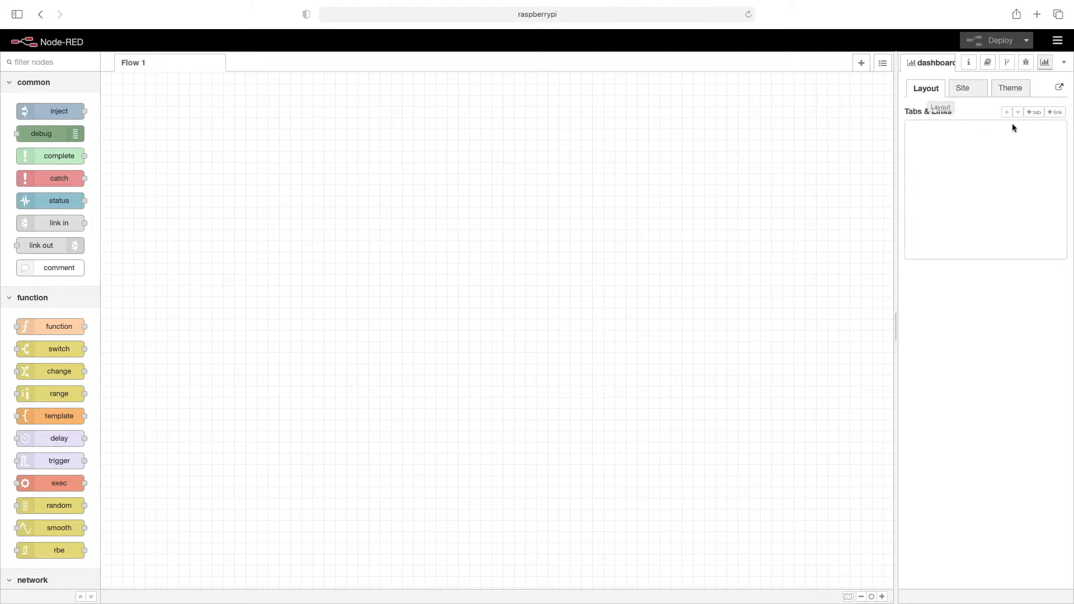
left_click(1033, 112)
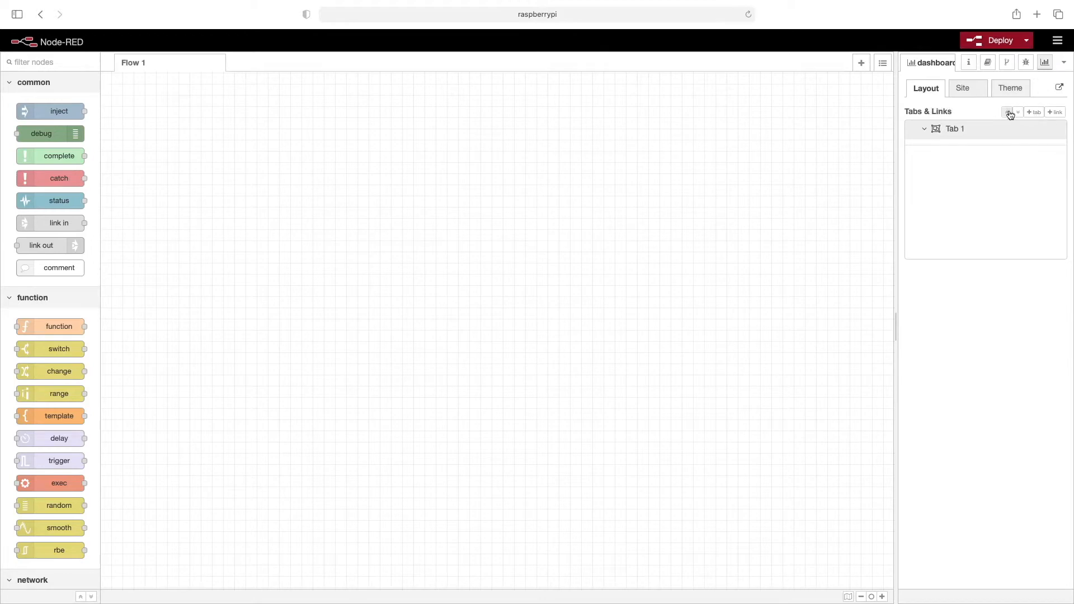
mouse_move(985, 131)
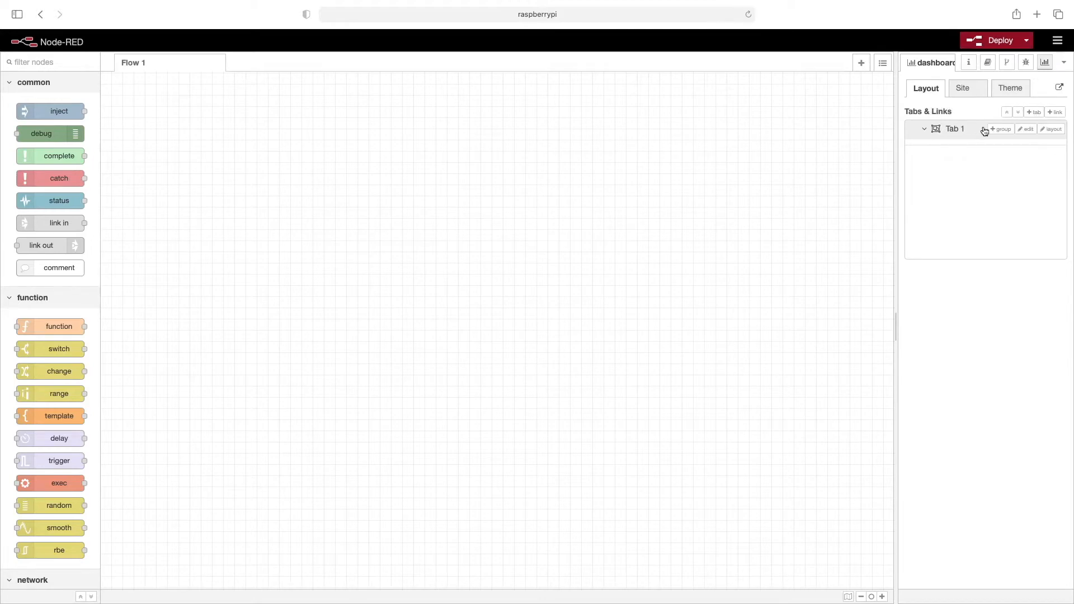
left_click(1000, 129)
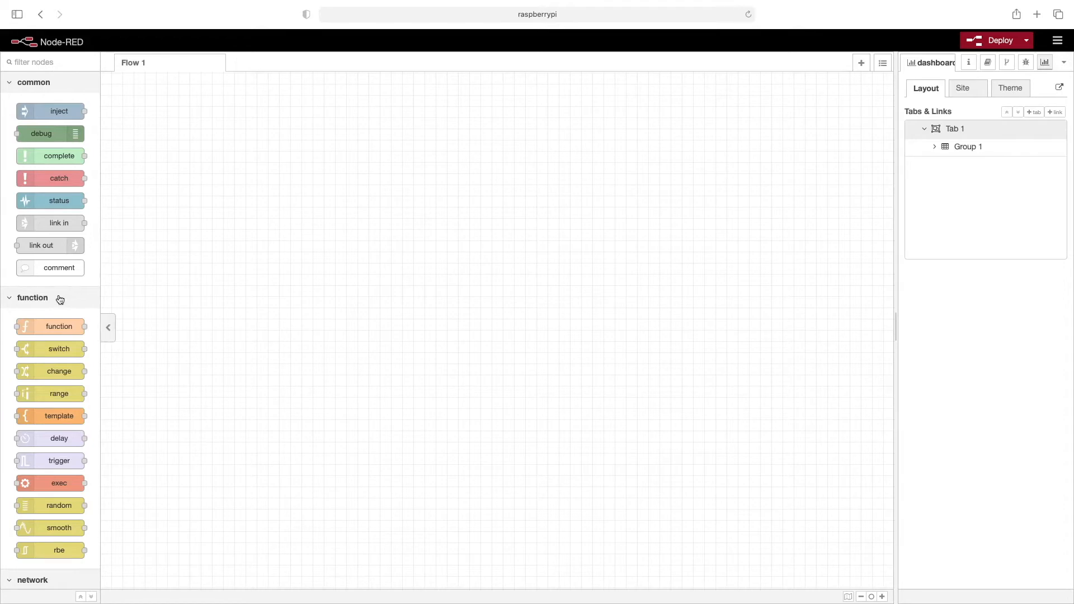
Drag a dashboard text node from the palette onto the top of Flow 1
scroll("down", 3)
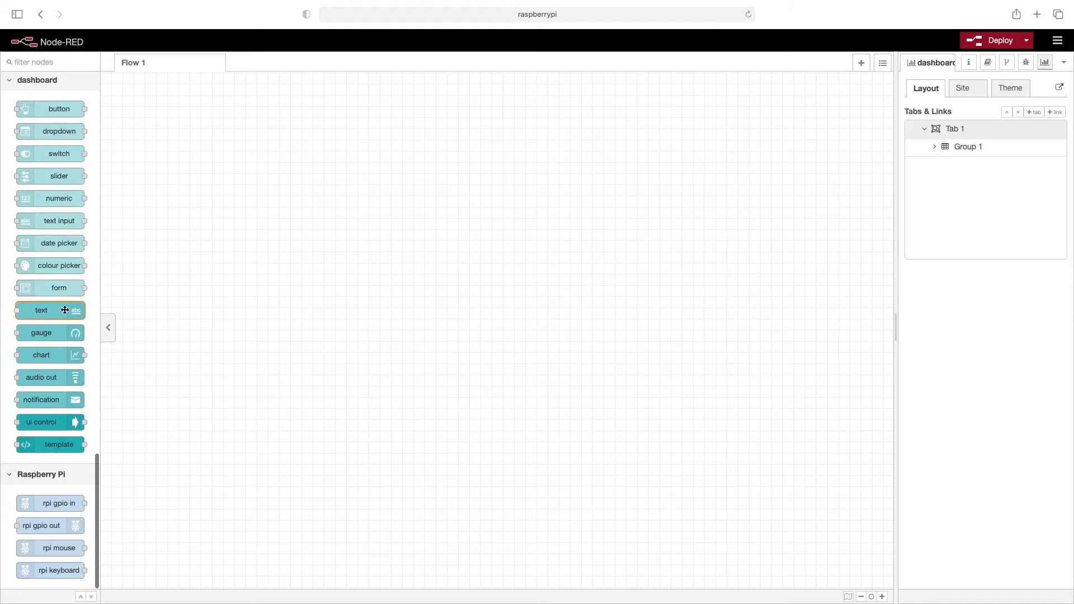
left_click_drag(50, 309, 308, 139)
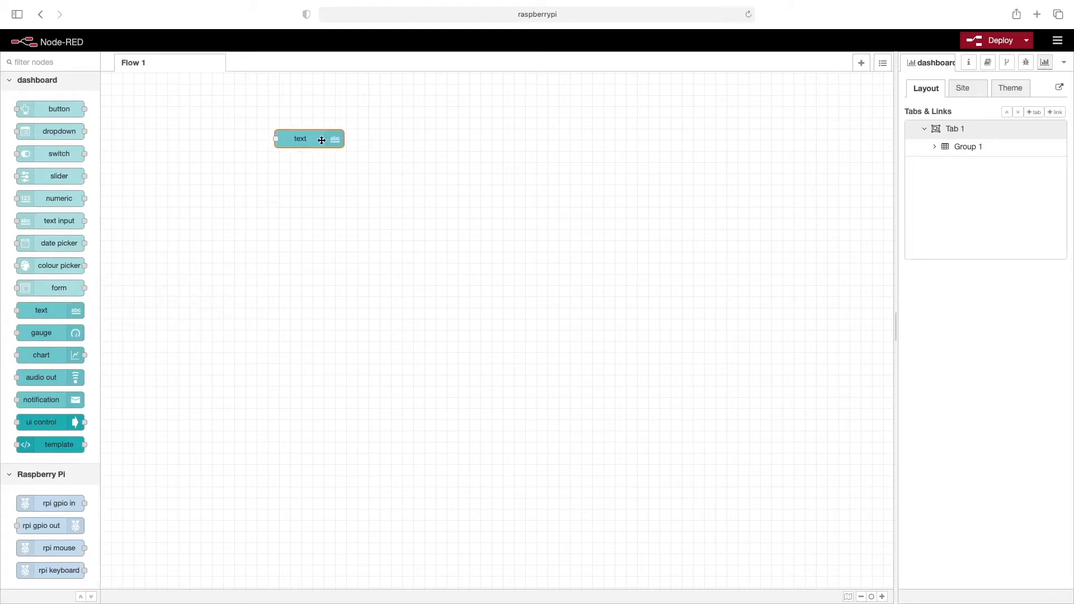
mouse_move(55, 110)
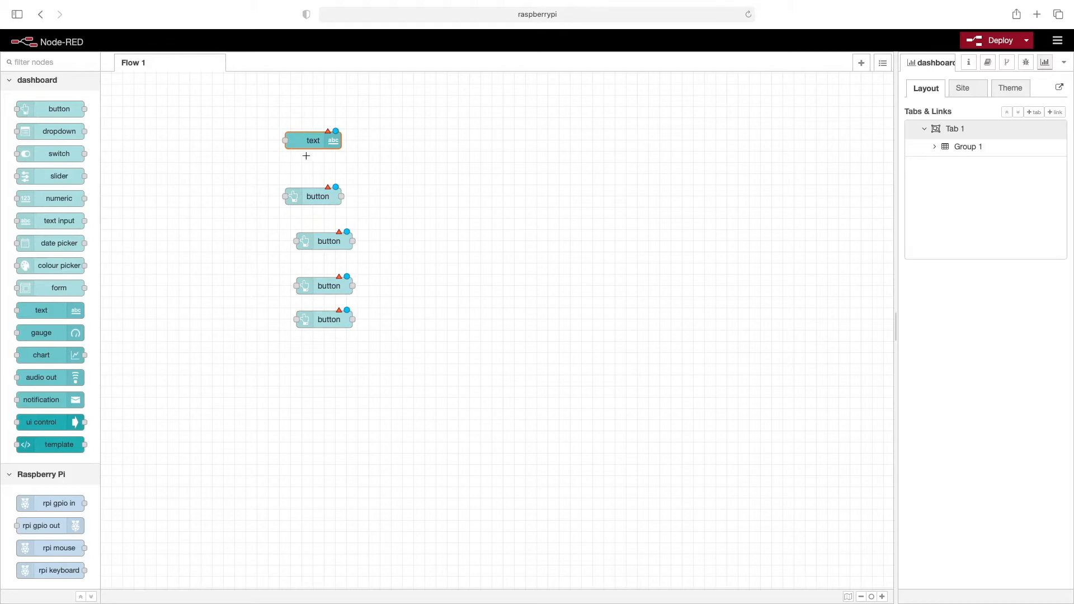
mouse_move(307, 142)
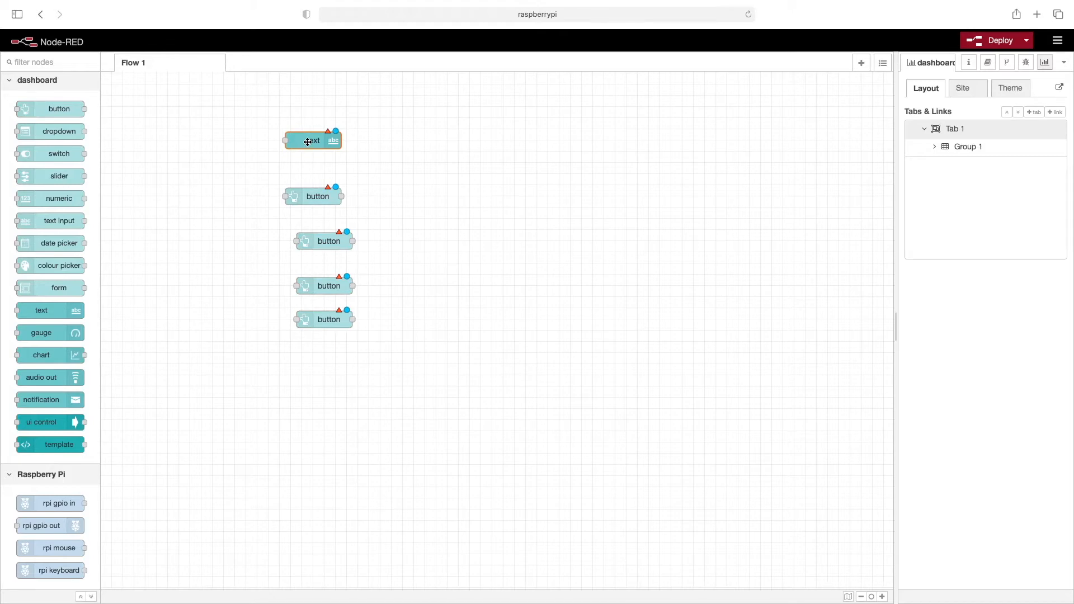
Set the text node's label to 'Click A Button' in Group 1 of Tab 1
double_click(309, 140)
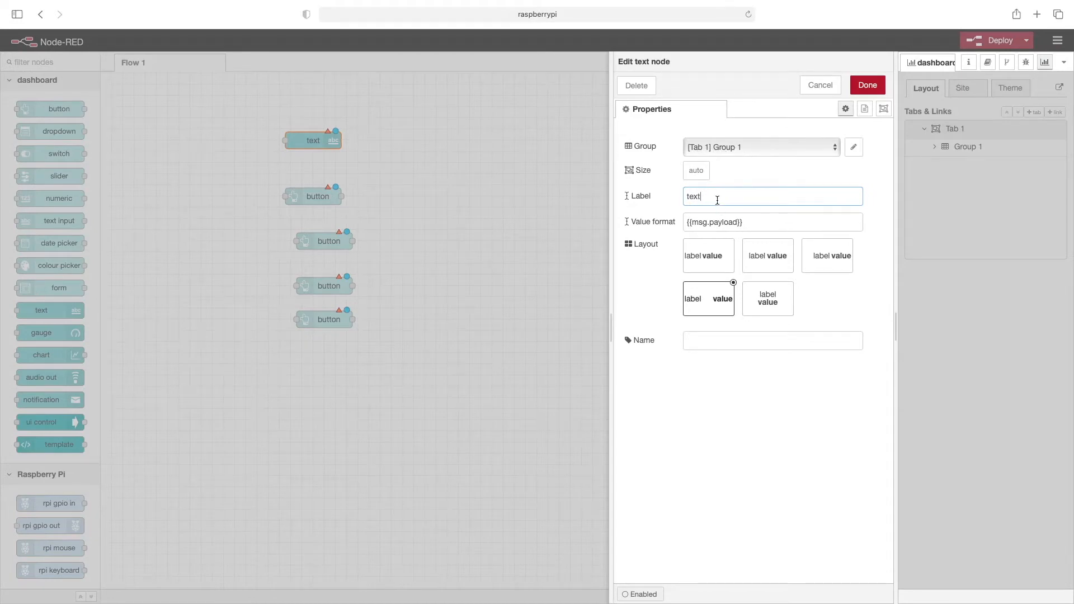
double_click(692, 196)
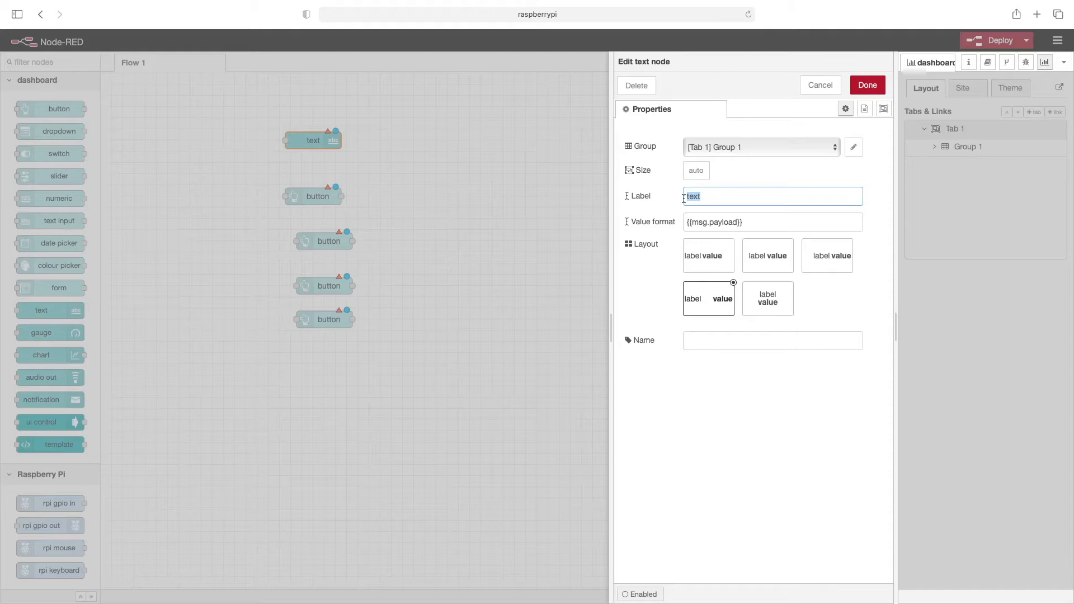
type("Click A B")
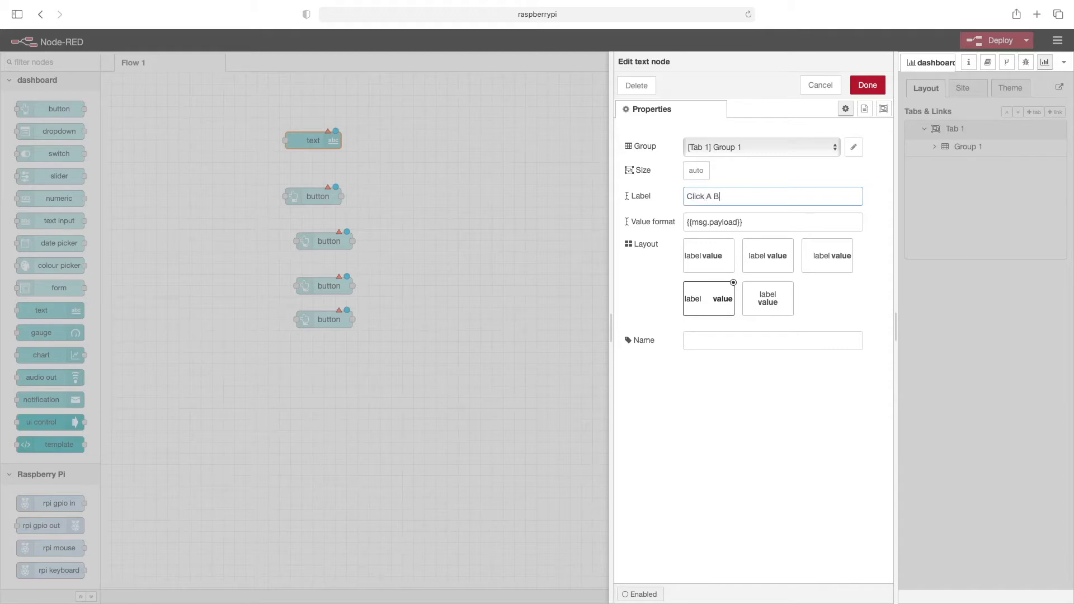
type("utton")
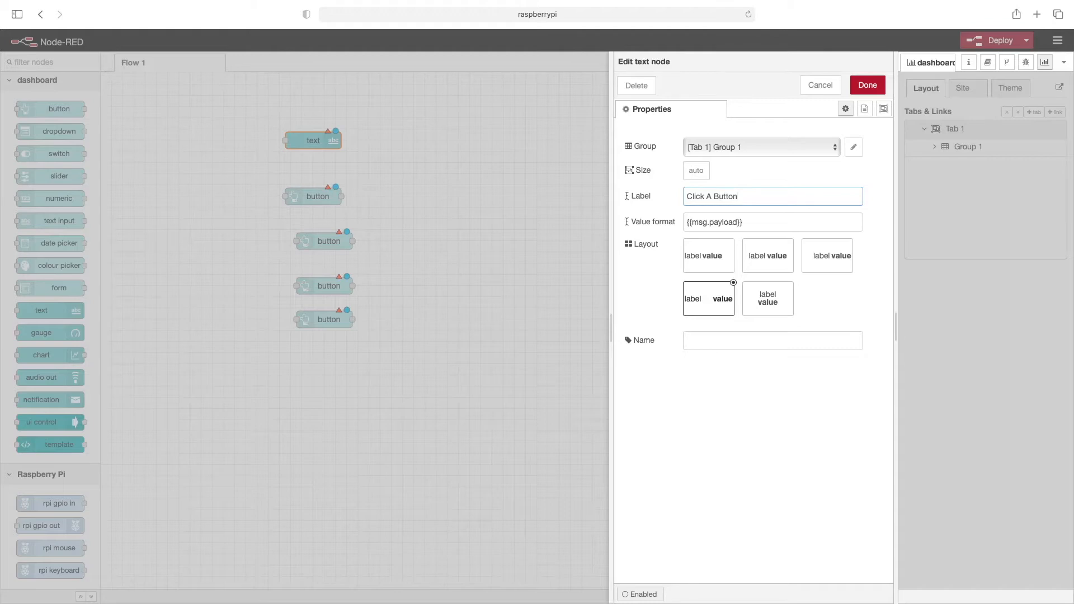
mouse_move(785, 116)
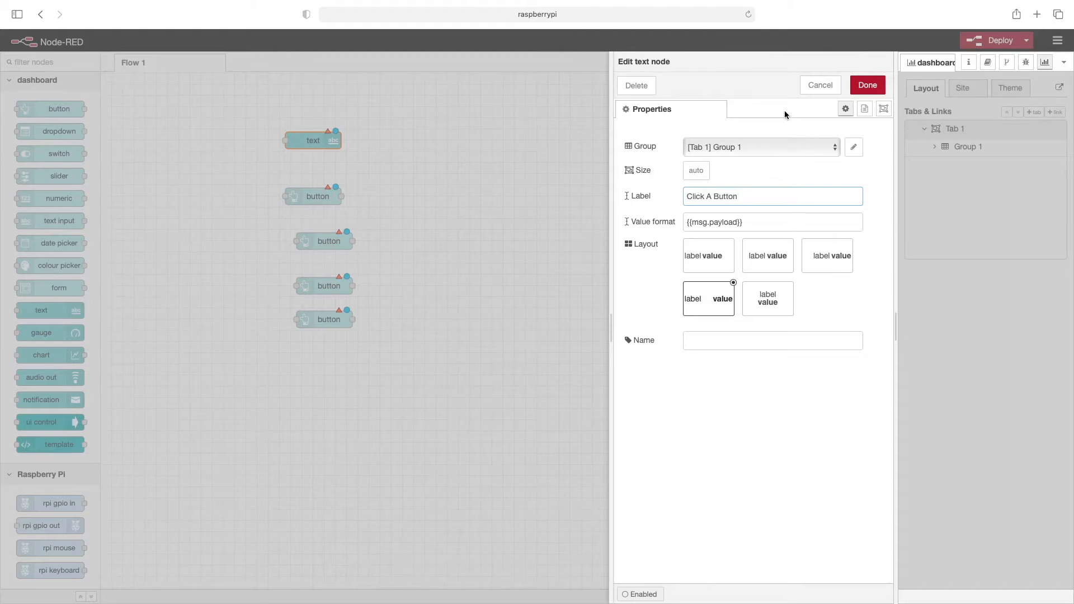
mouse_move(722, 182)
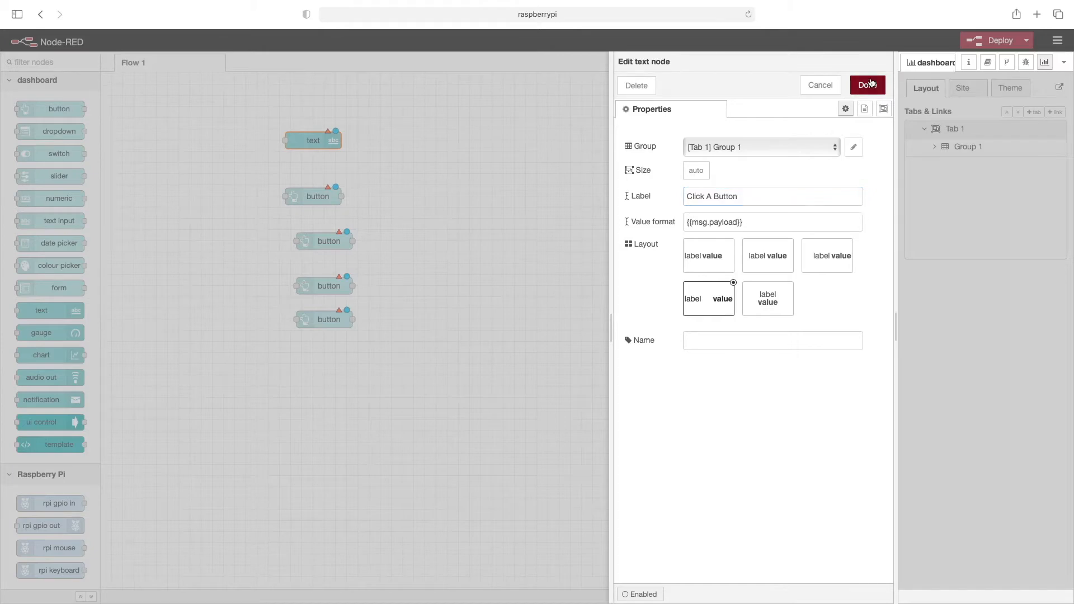
left_click(868, 84)
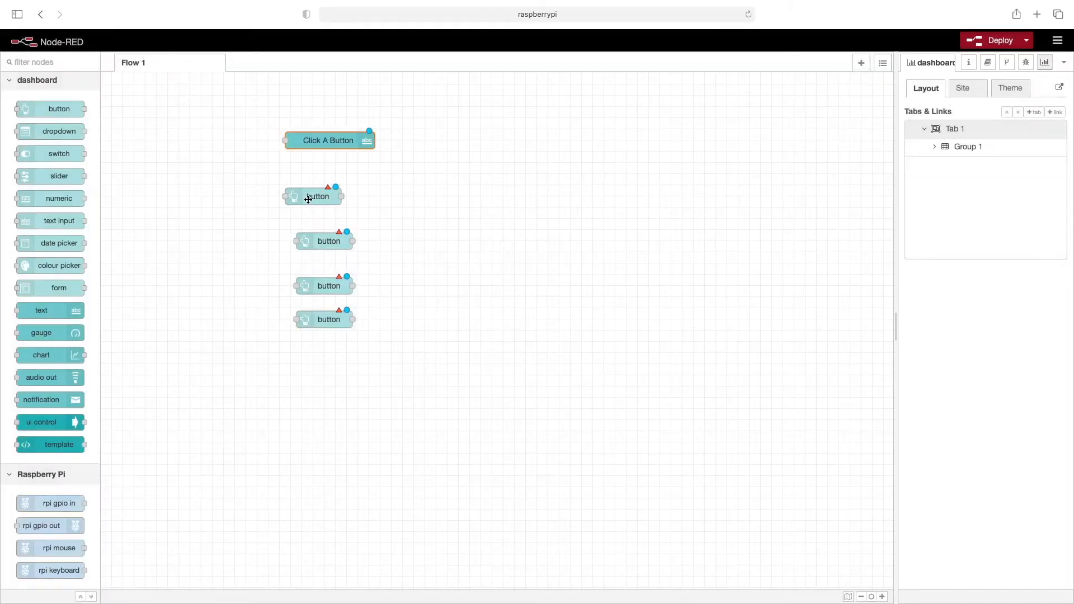
Confirm the button nodes' Group 1 assignment and deploy the flow
double_click(312, 197)
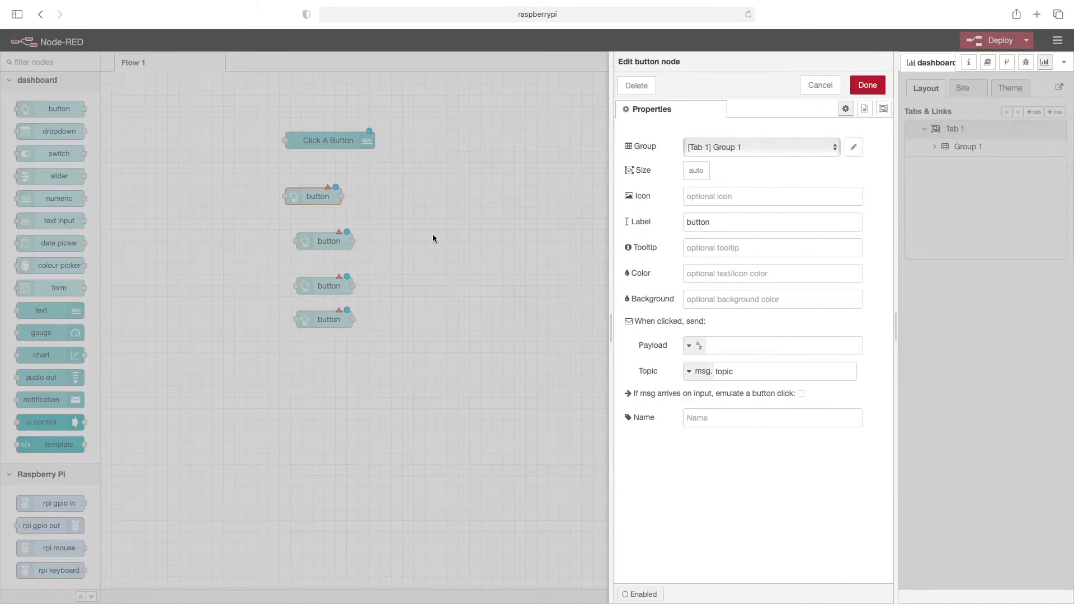
mouse_move(679, 155)
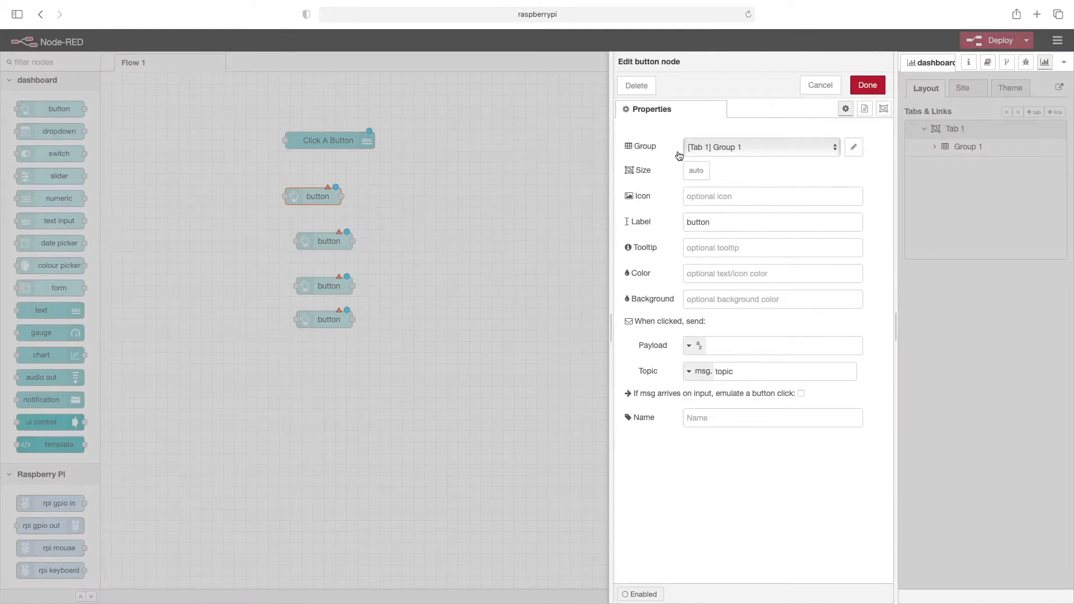
mouse_move(726, 152)
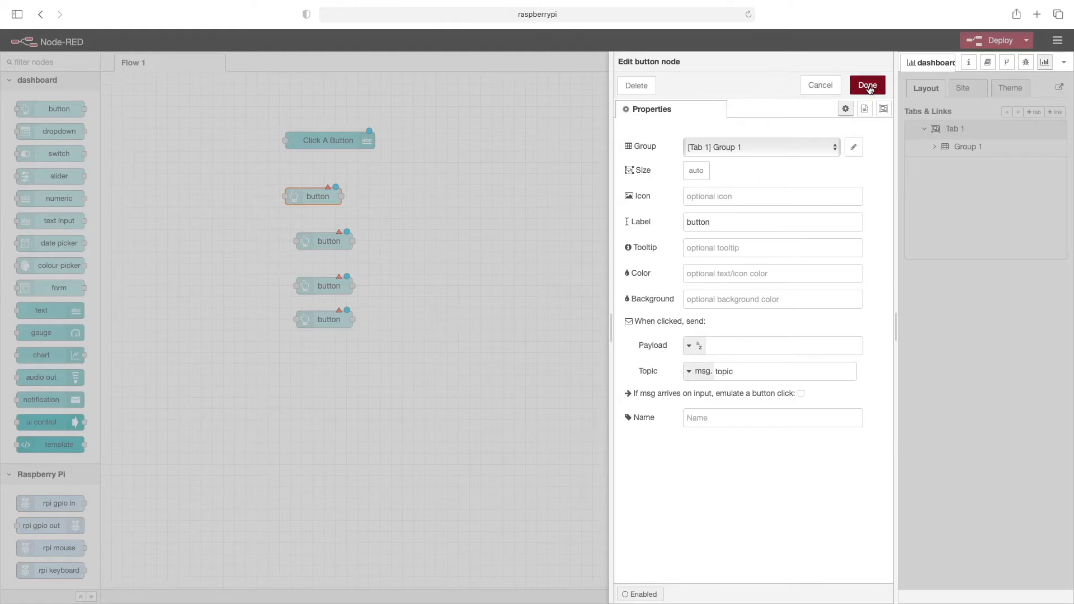
left_click(867, 85)
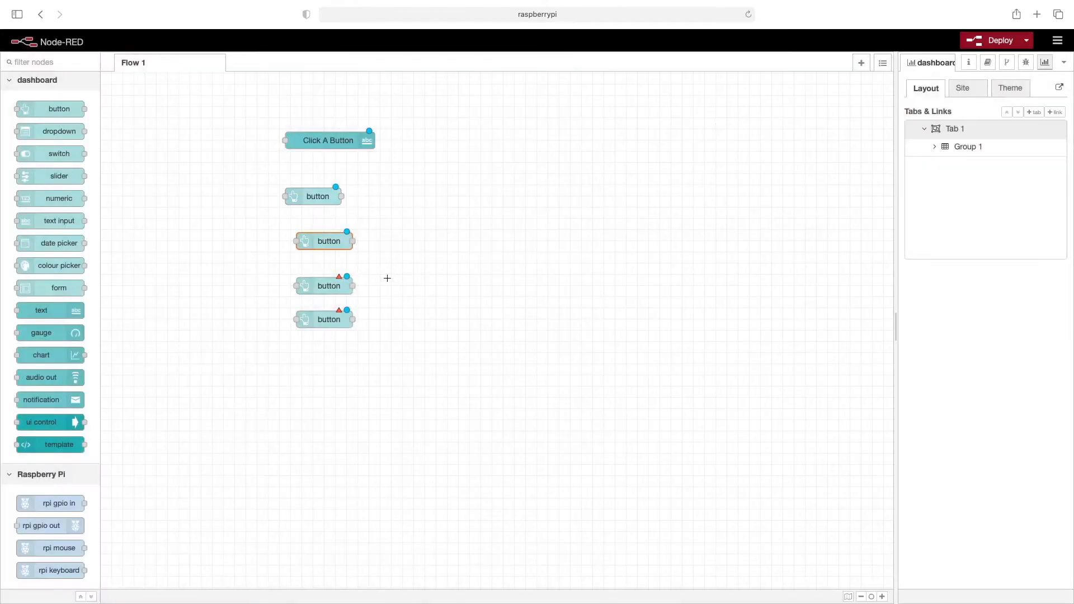
double_click(328, 286)
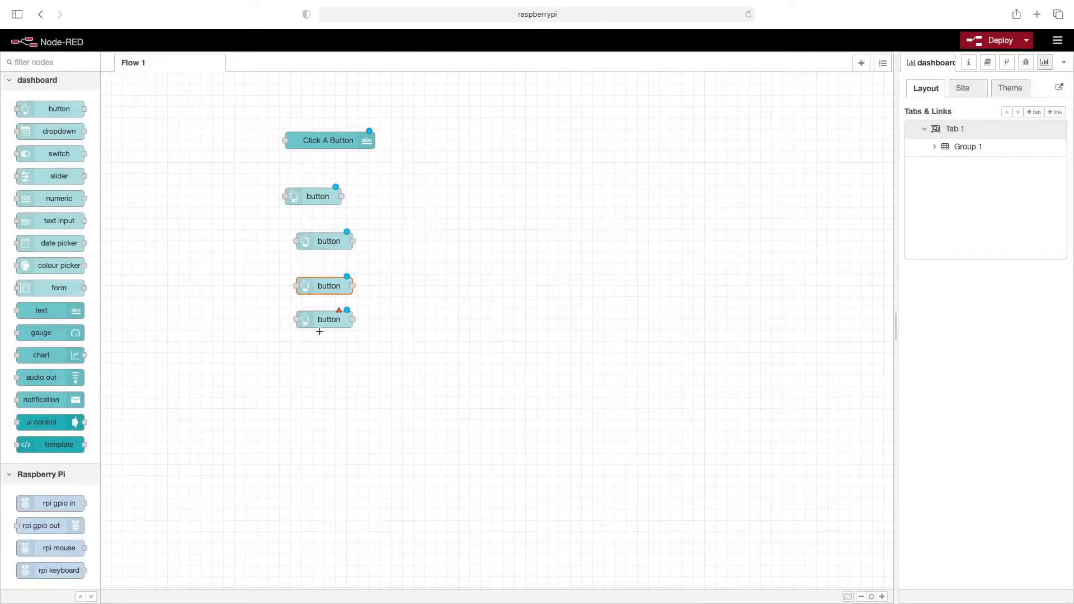
double_click(324, 319)
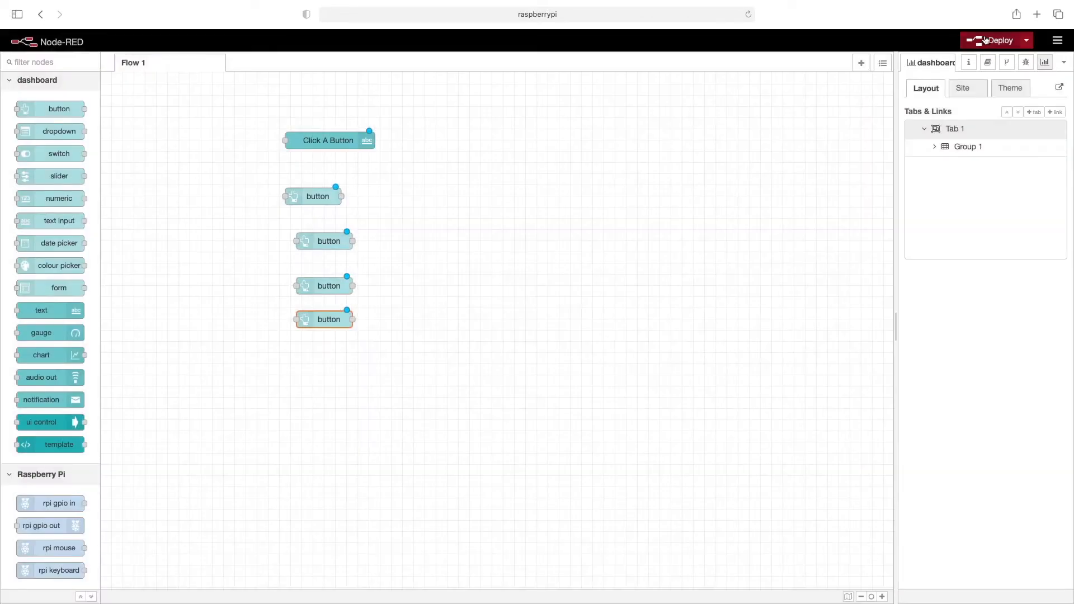
left_click(989, 40)
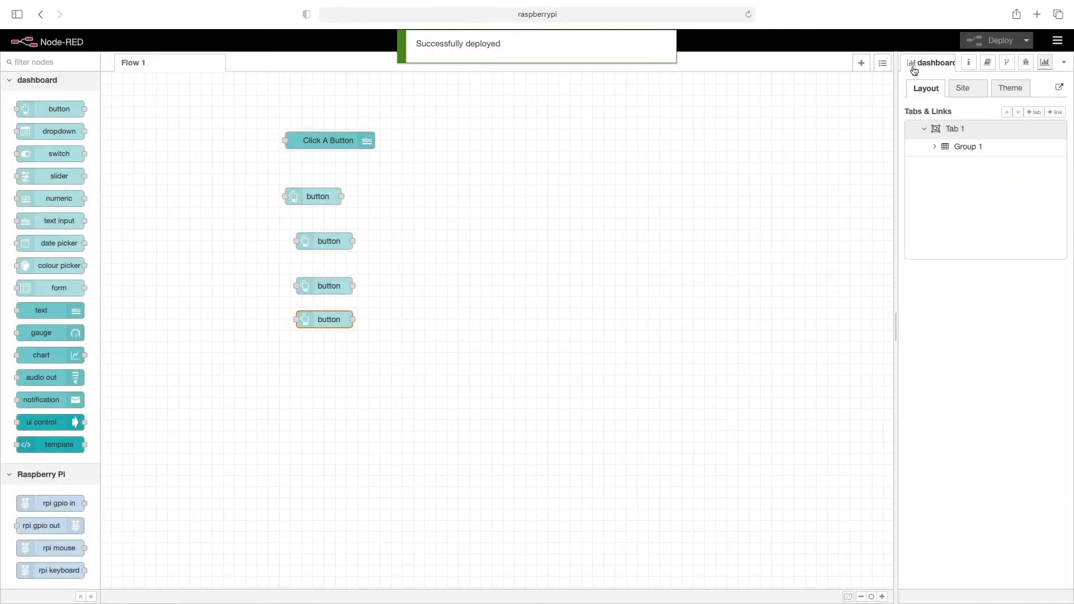
mouse_move(813, 119)
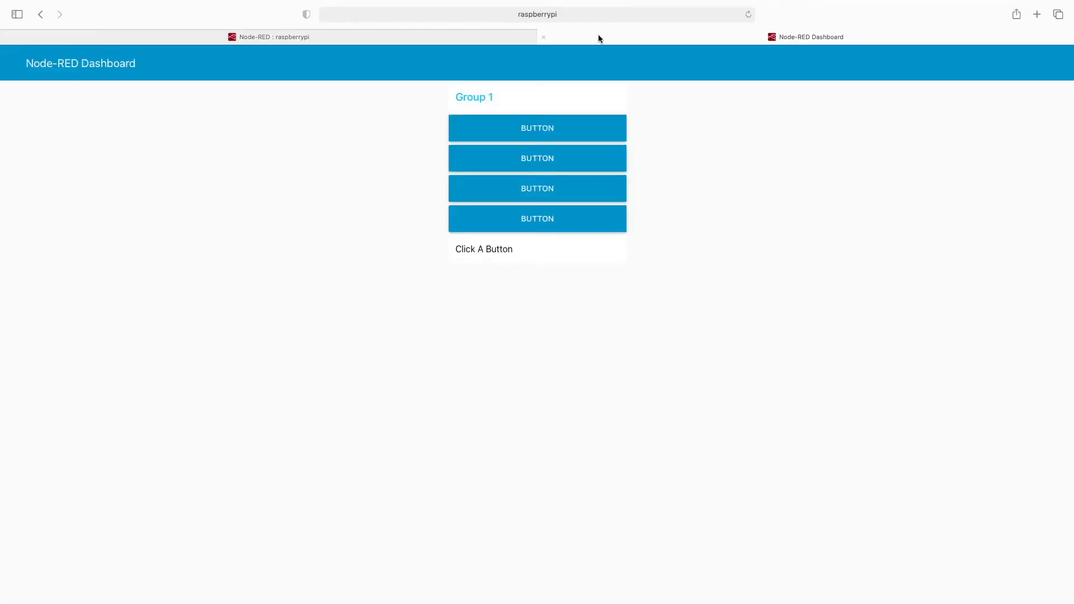
mouse_move(811, 37)
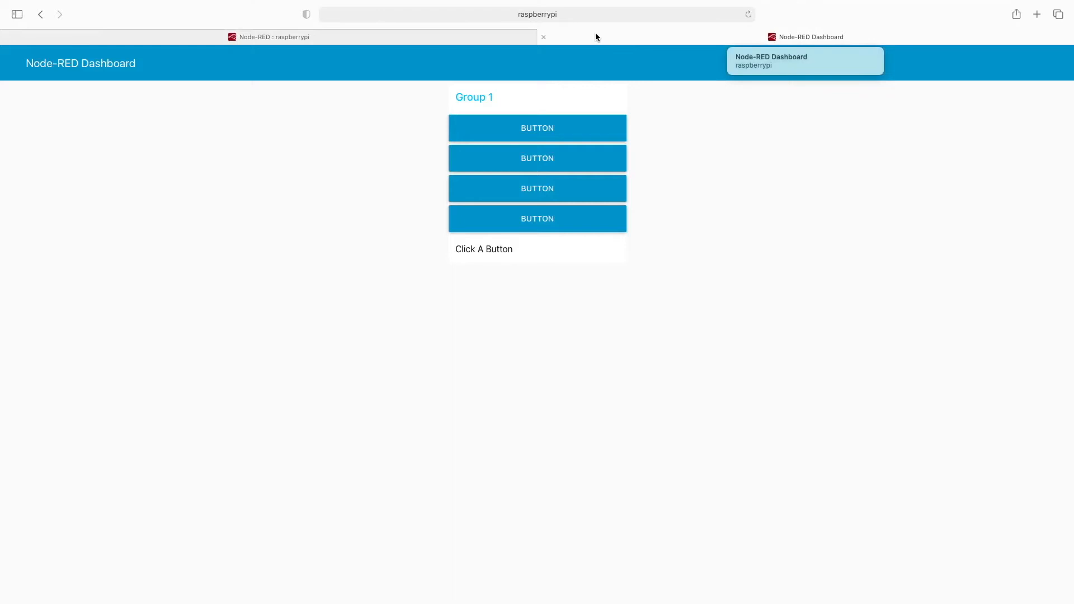
mouse_move(133, 80)
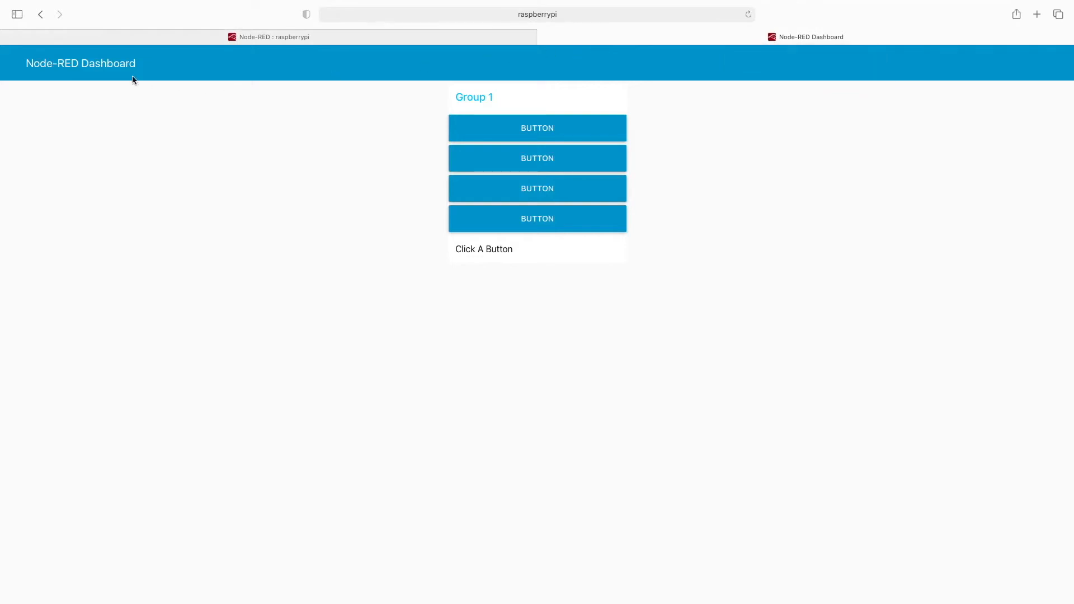
mouse_move(375, 127)
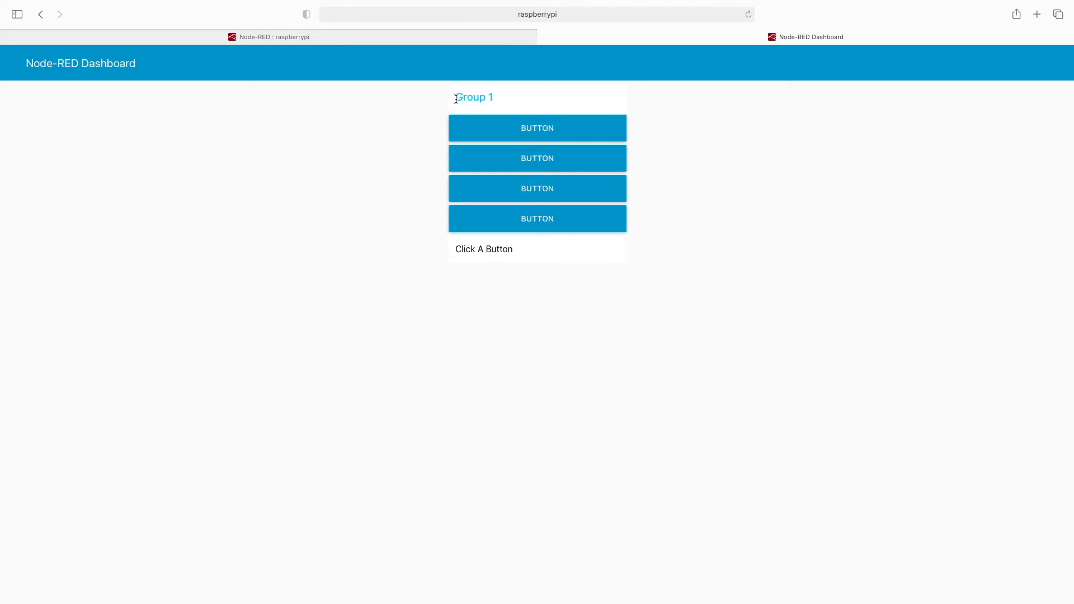
mouse_move(539, 173)
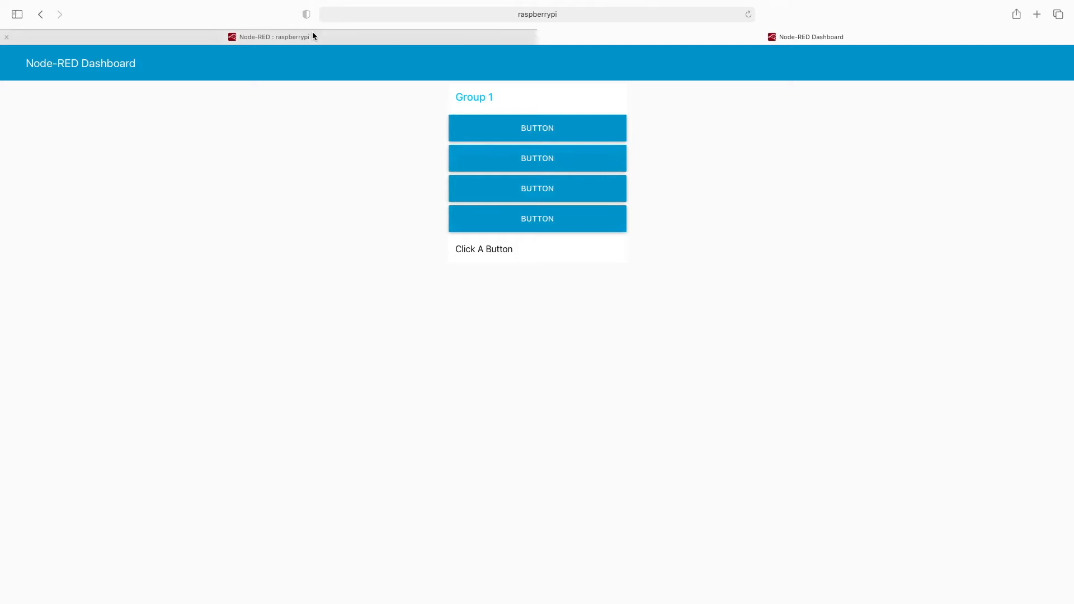
Return to the flow editor and open Tab 1's dashboard layout editor
left_click(273, 37)
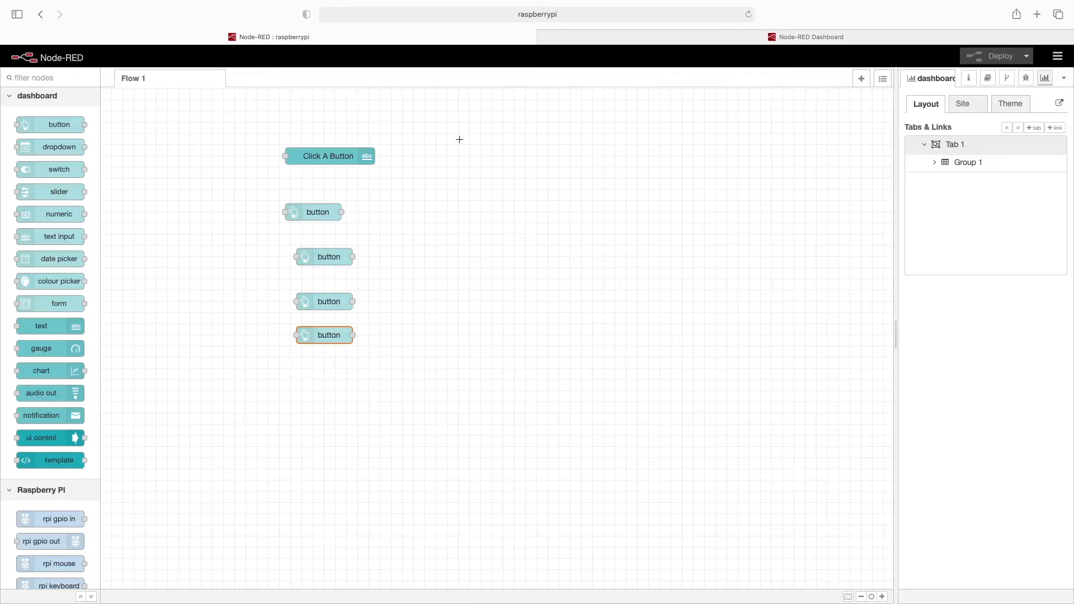
mouse_move(589, 184)
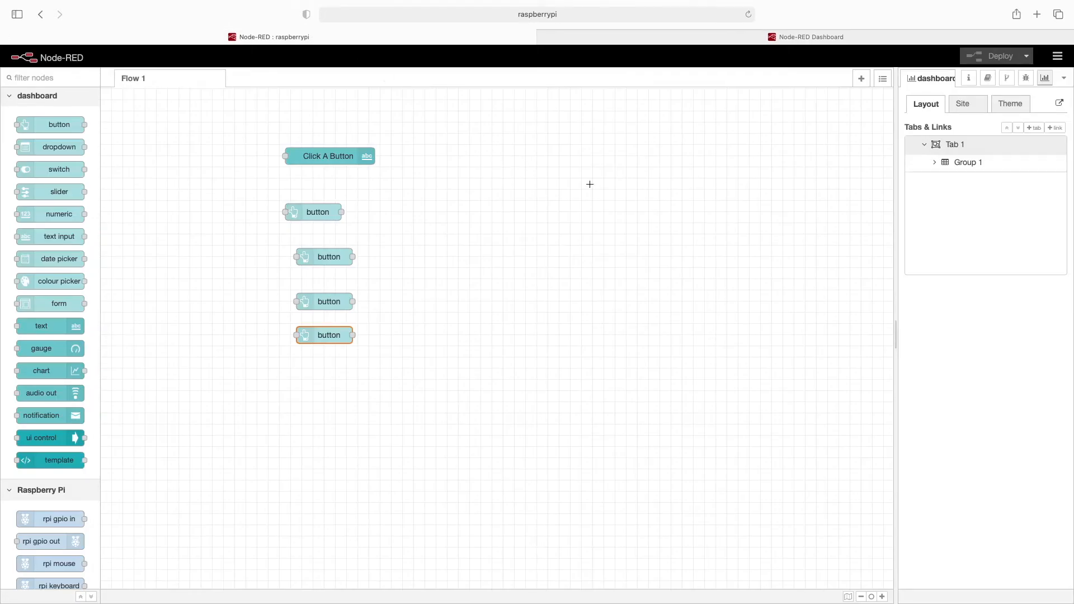
mouse_move(961, 152)
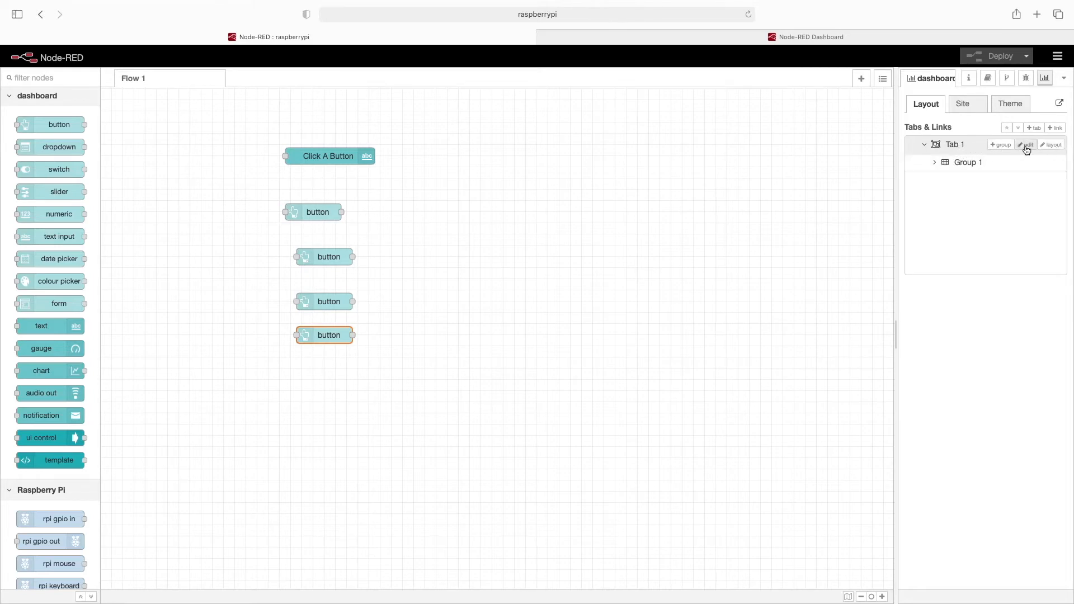
mouse_move(1051, 147)
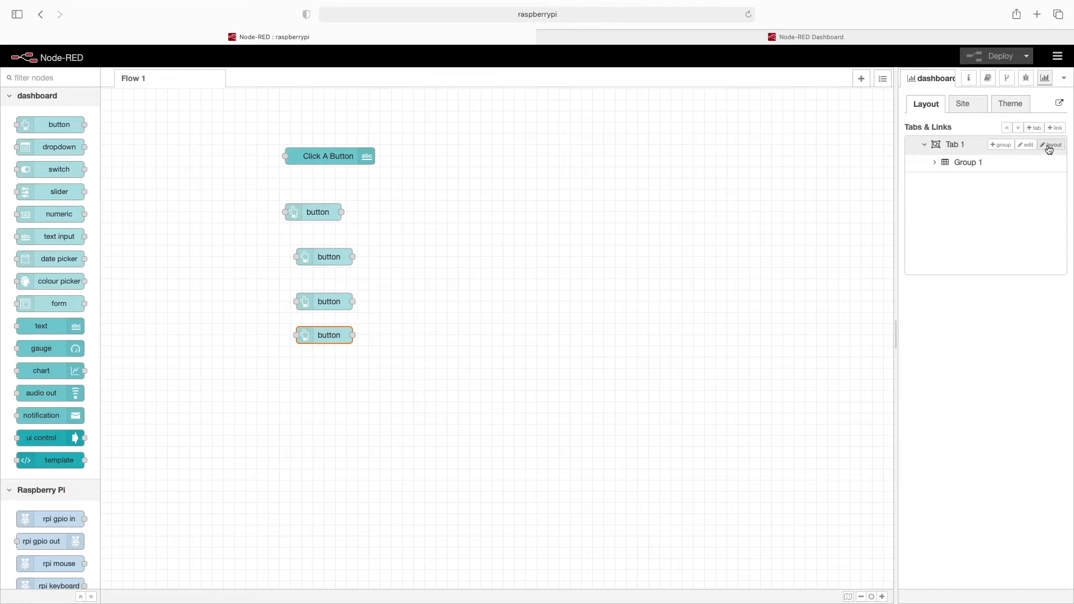
left_click(1053, 145)
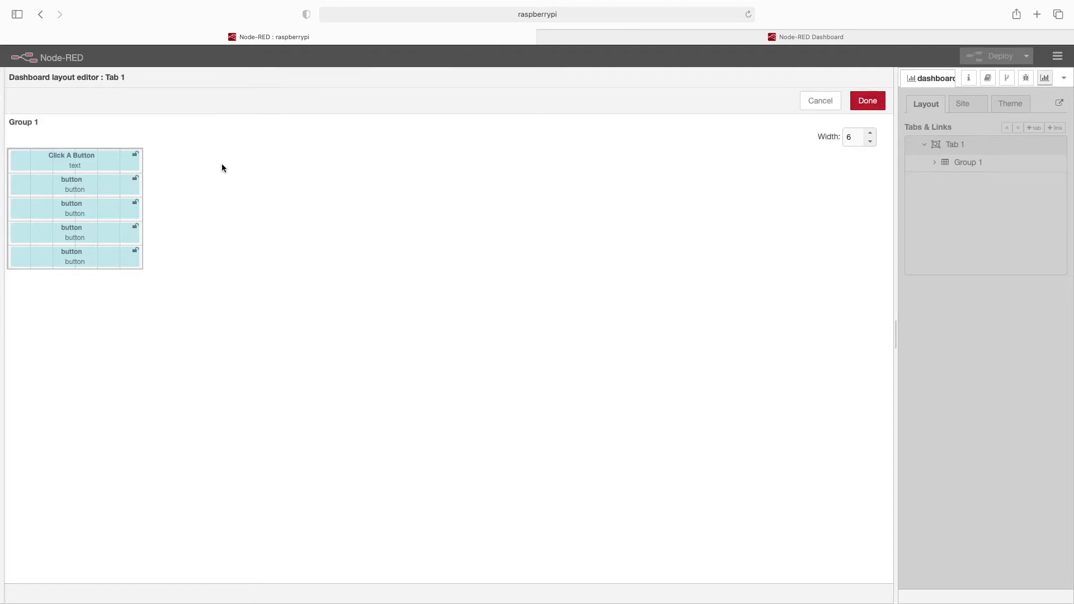
mouse_move(136, 156)
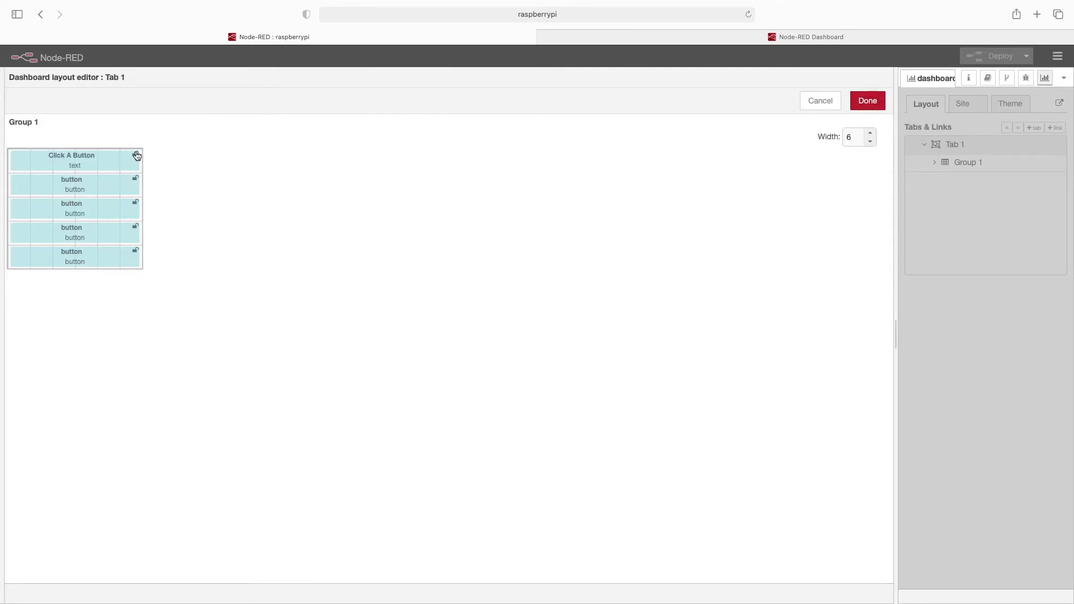
mouse_move(136, 230)
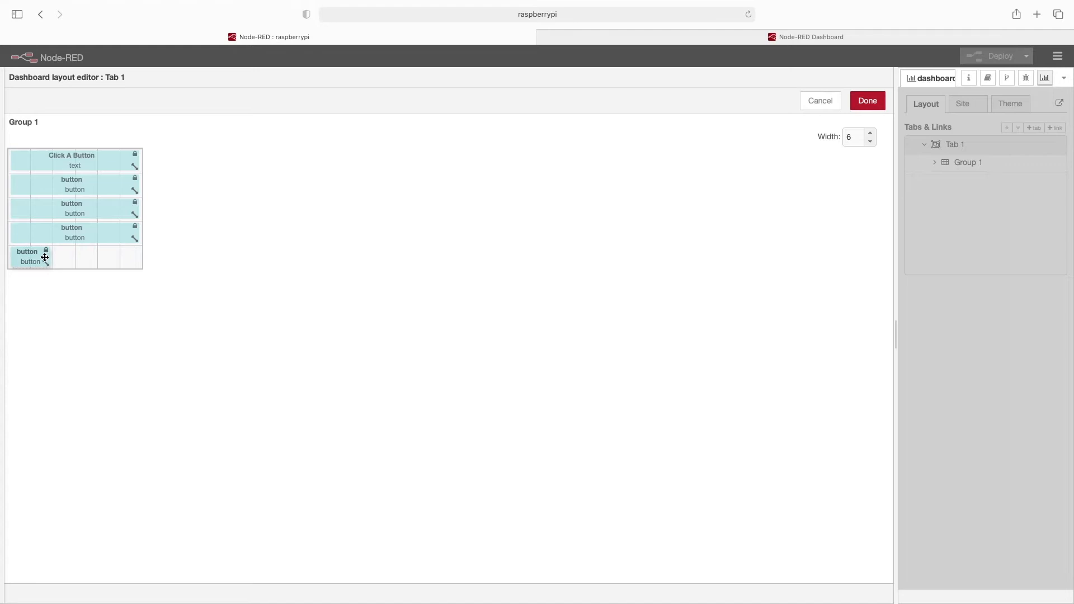
Widen Group 1 to 8 columns and shrink the bottom button to a narrow width
left_click_drag(46, 263, 48, 307)
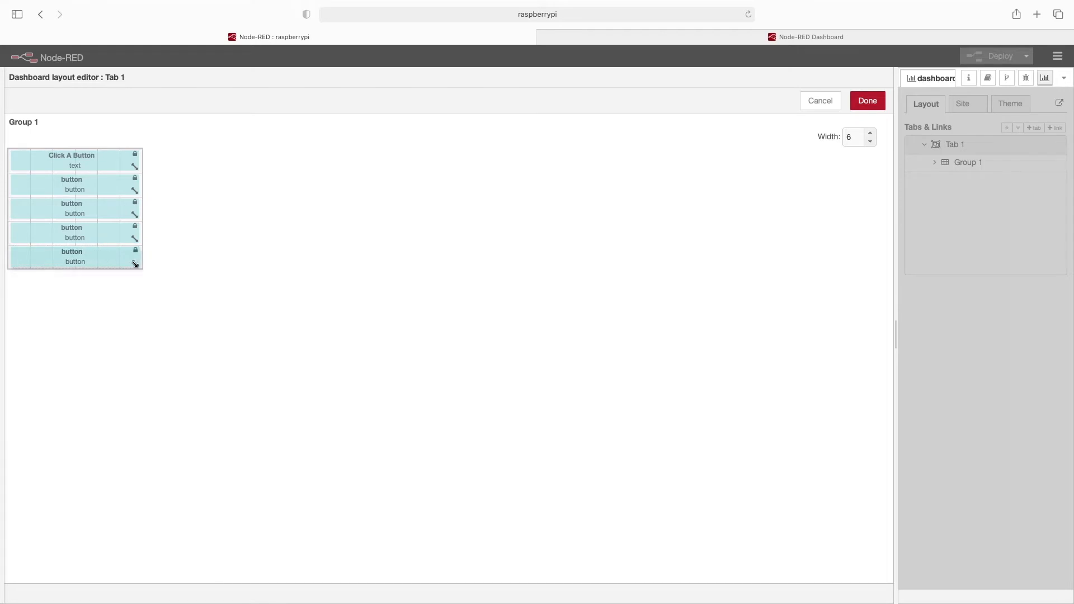
mouse_move(755, 187)
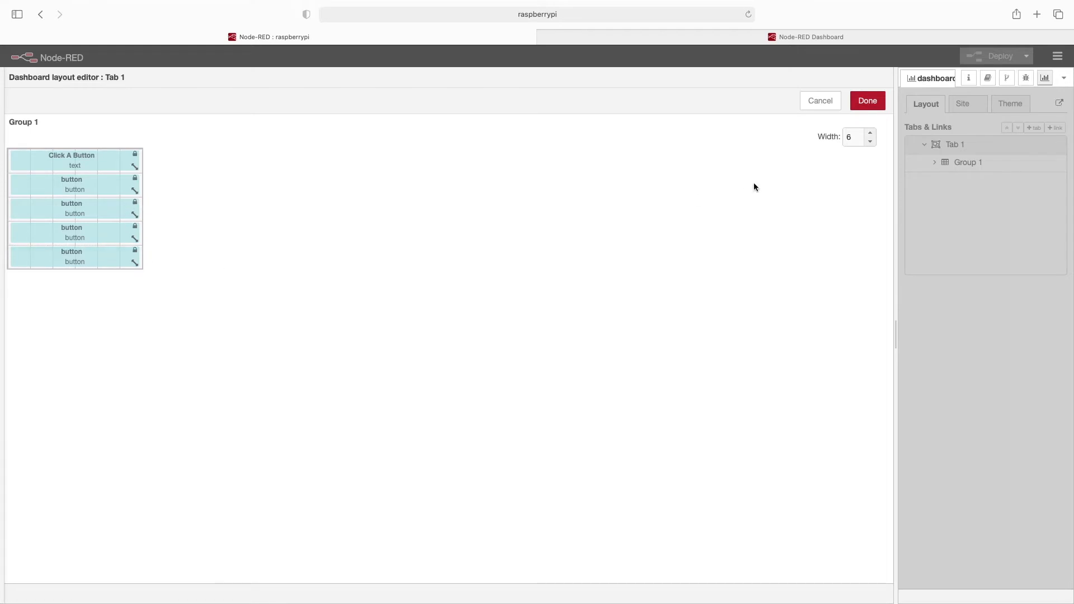
left_click(869, 133)
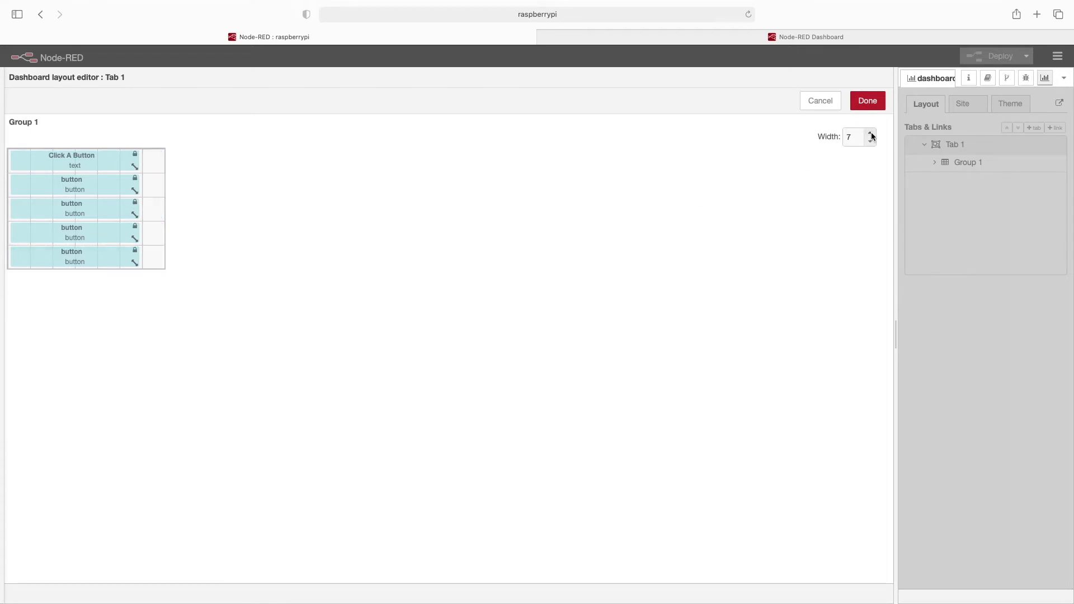
left_click(869, 133)
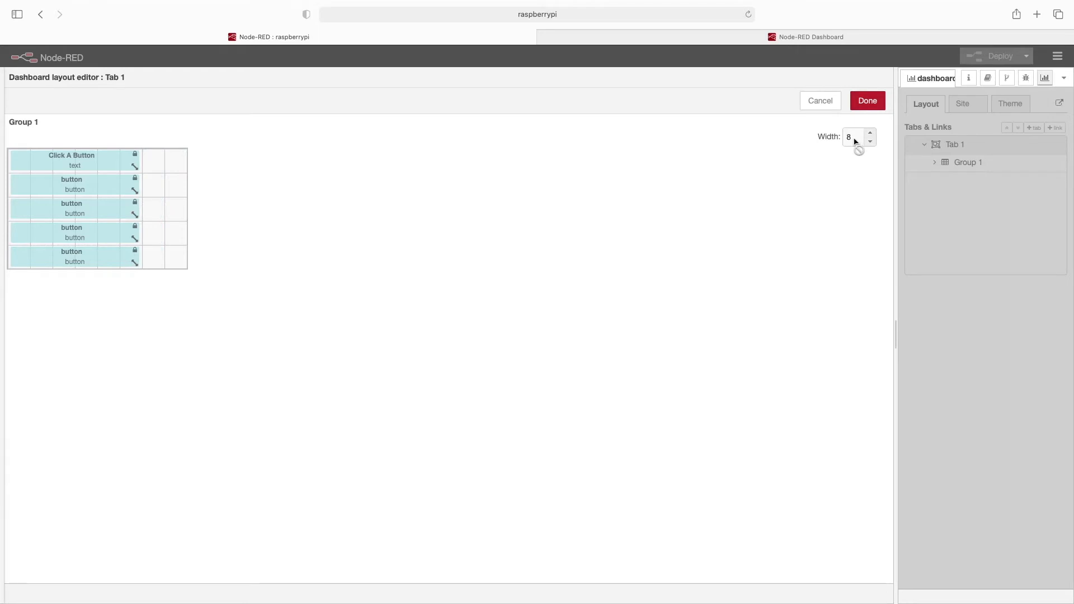
mouse_move(112, 170)
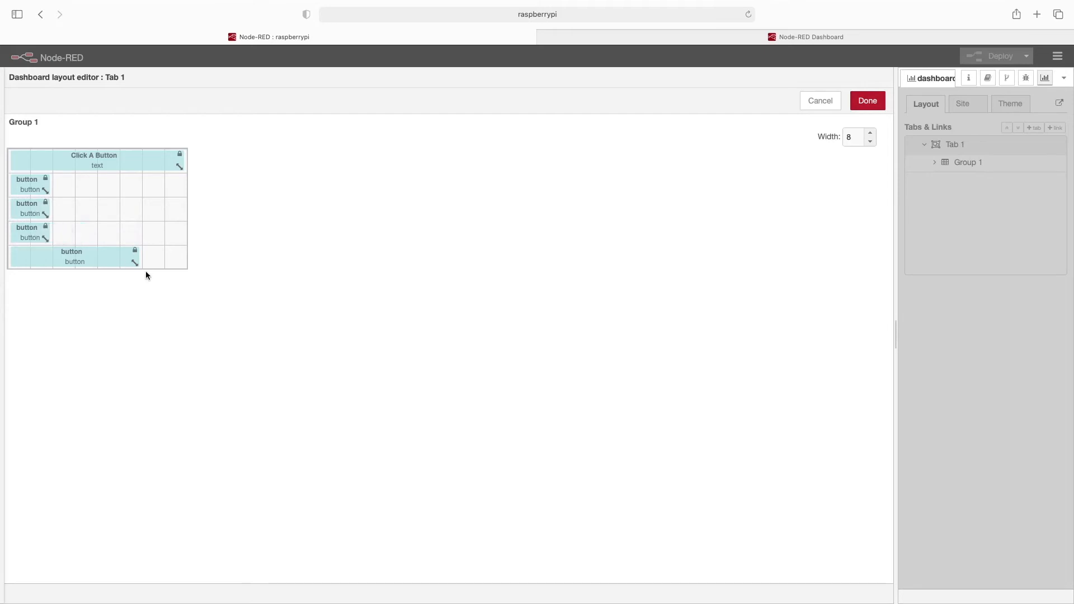
left_click_drag(71, 257, 27, 257)
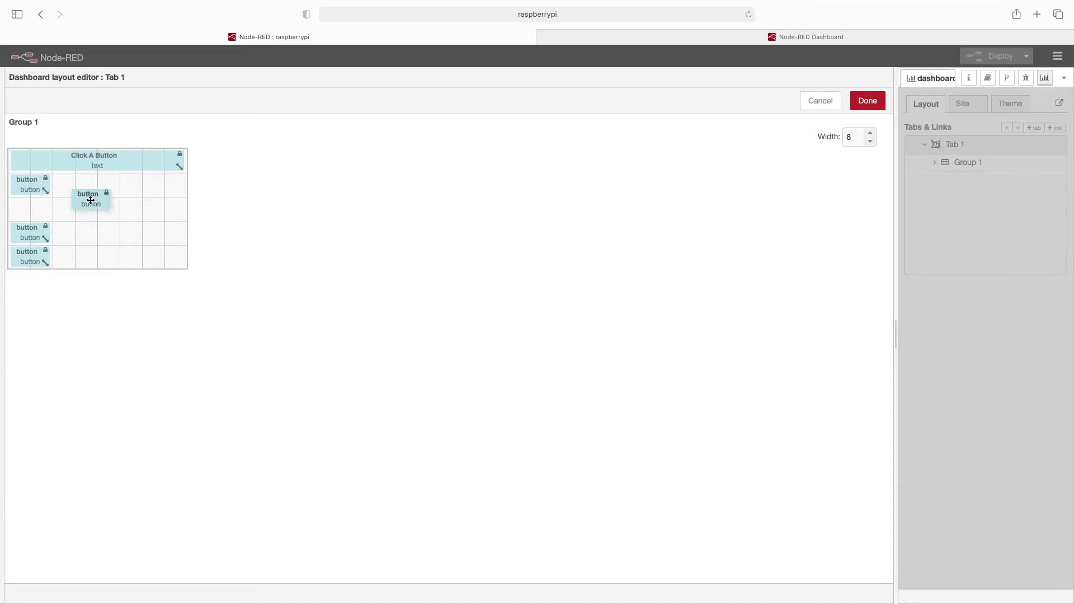
Arrange three buttons in one row with the fourth below the middle one
left_click_drag(90, 199, 143, 216)
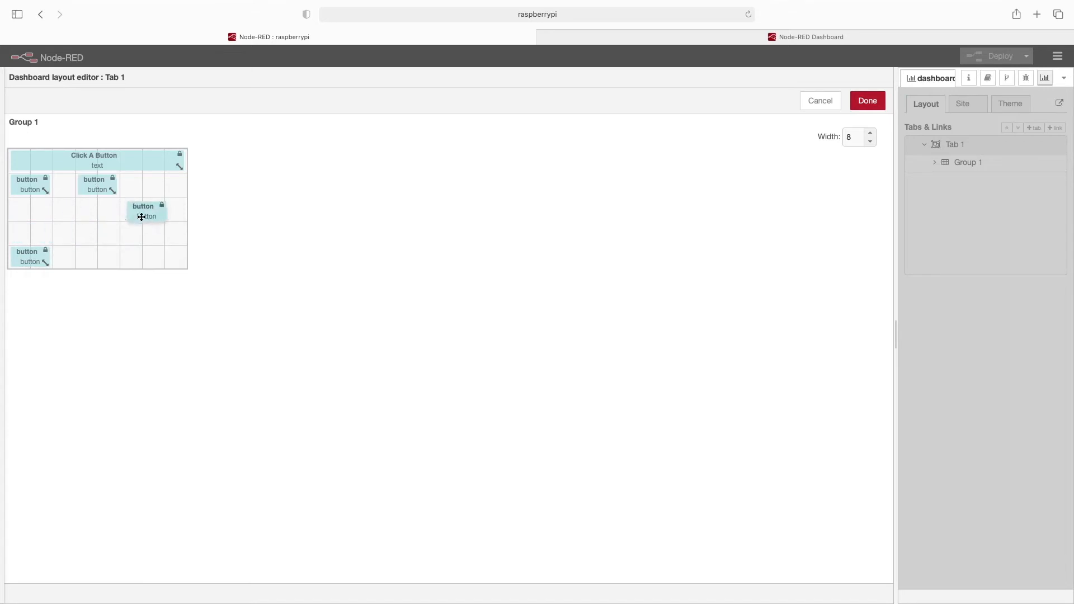
left_click_drag(147, 210, 162, 184)
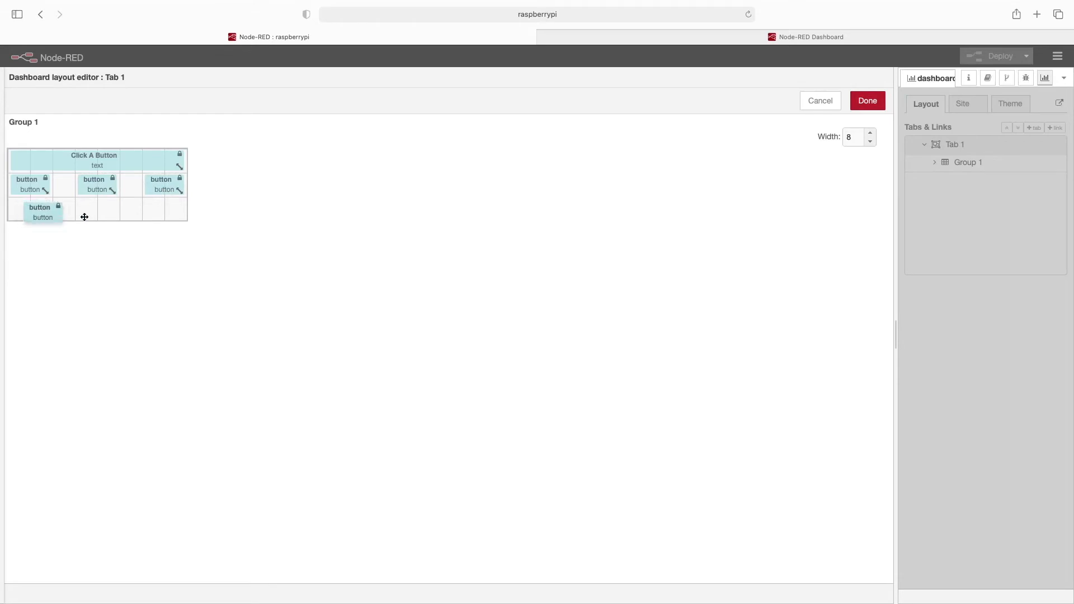
left_click_drag(43, 213, 155, 205)
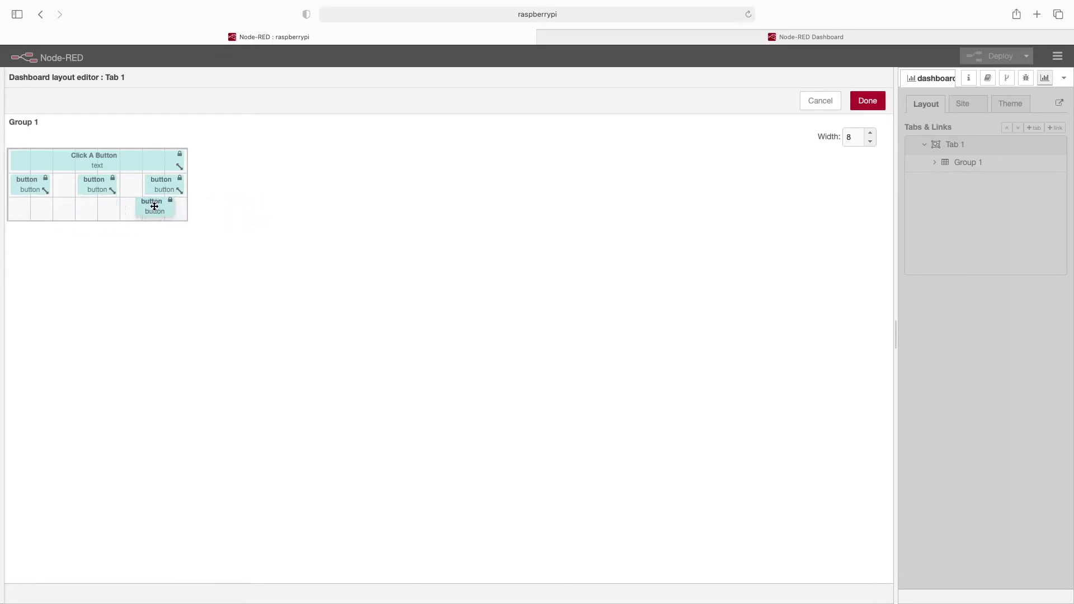
left_click_drag(155, 205, 91, 282)
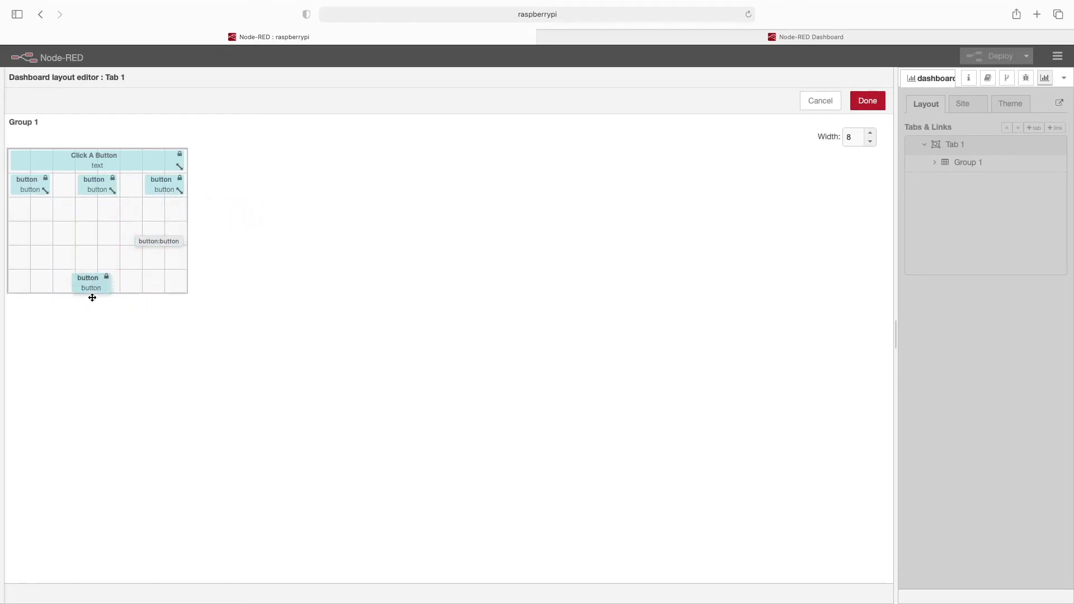
left_click_drag(91, 282, 91, 237)
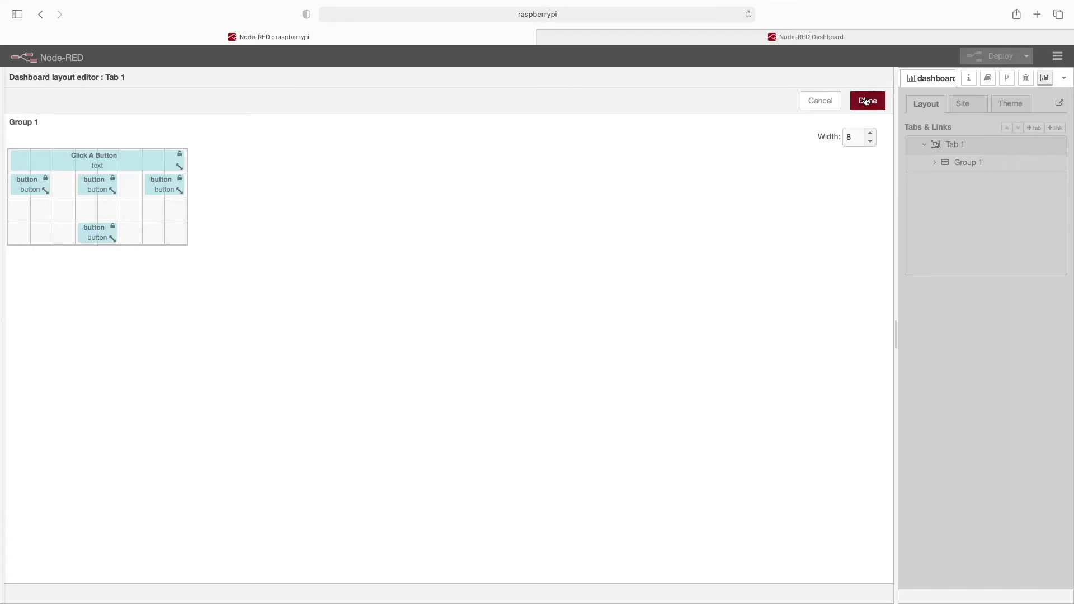
Save the layout, deploy it, check the live dashboard and return to the editor
left_click(867, 101)
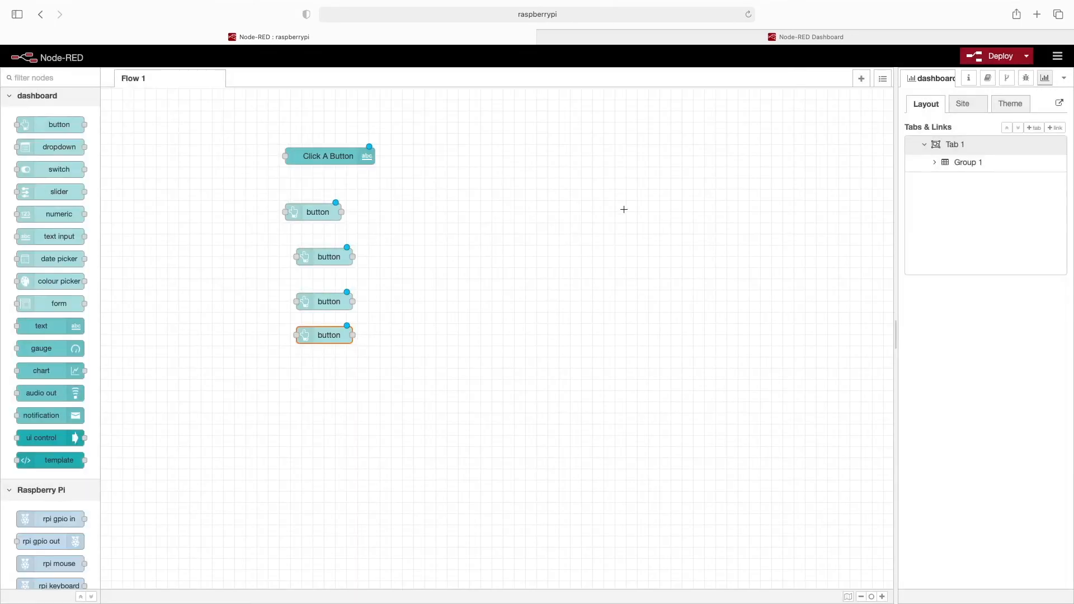
left_click(992, 56)
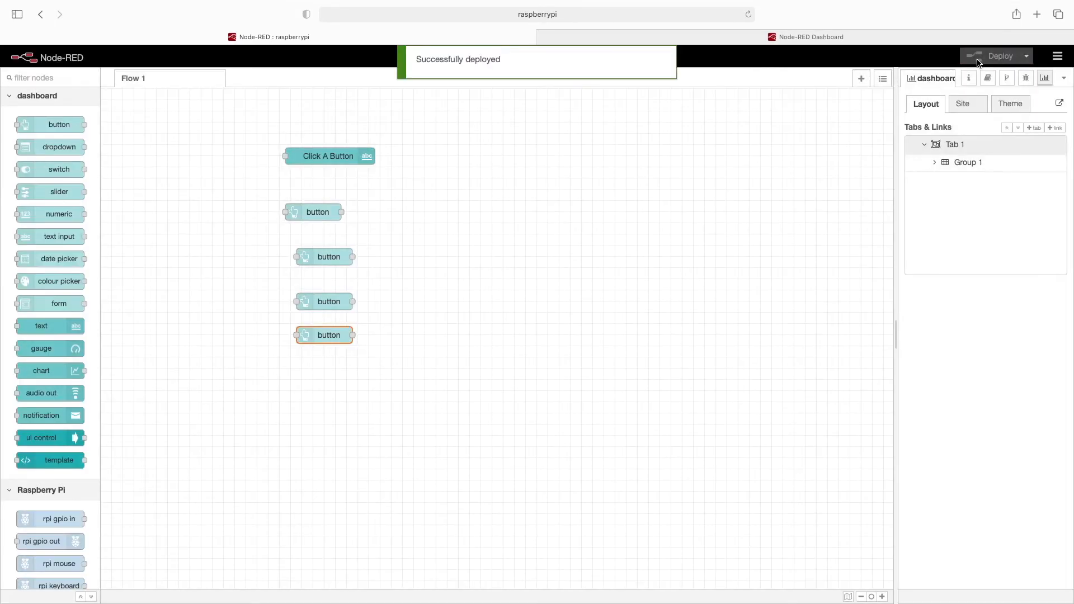
left_click(811, 36)
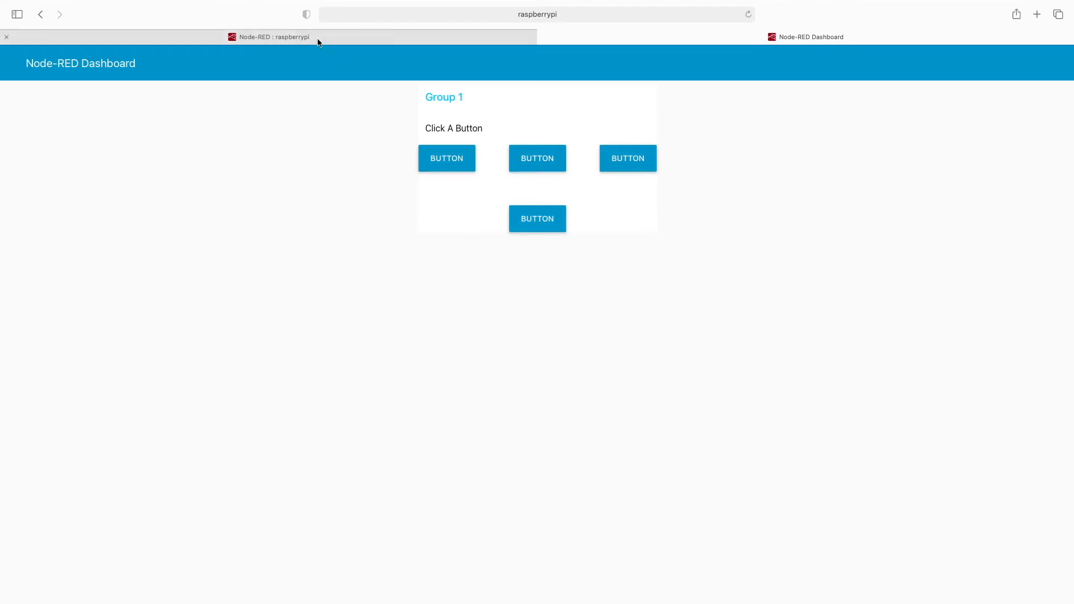
left_click(268, 37)
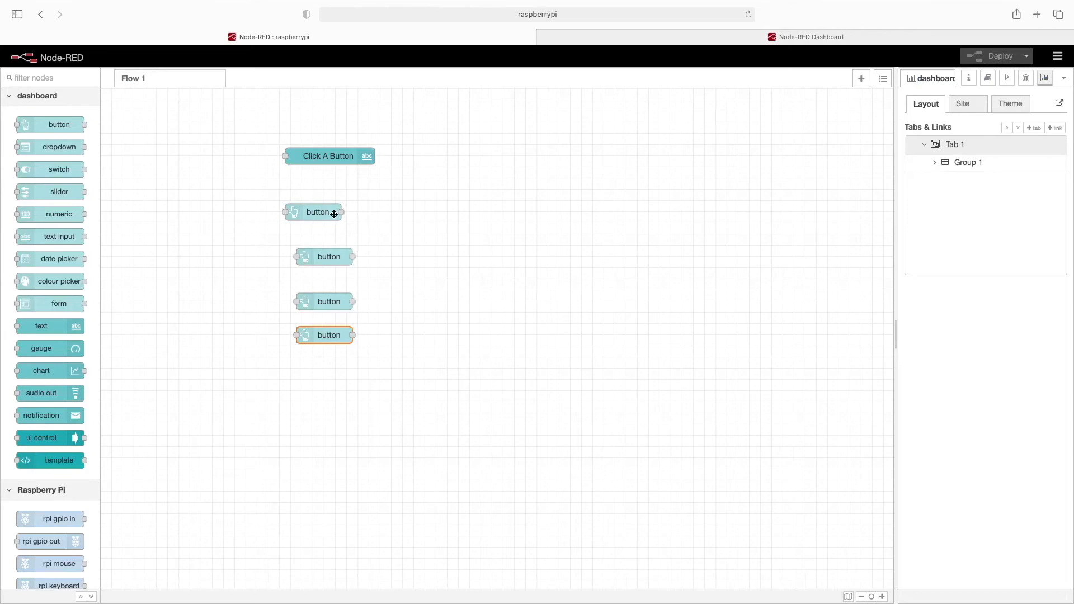
Resize the first button to 2 x 2, deploy, and check it on the dashboard
double_click(317, 212)
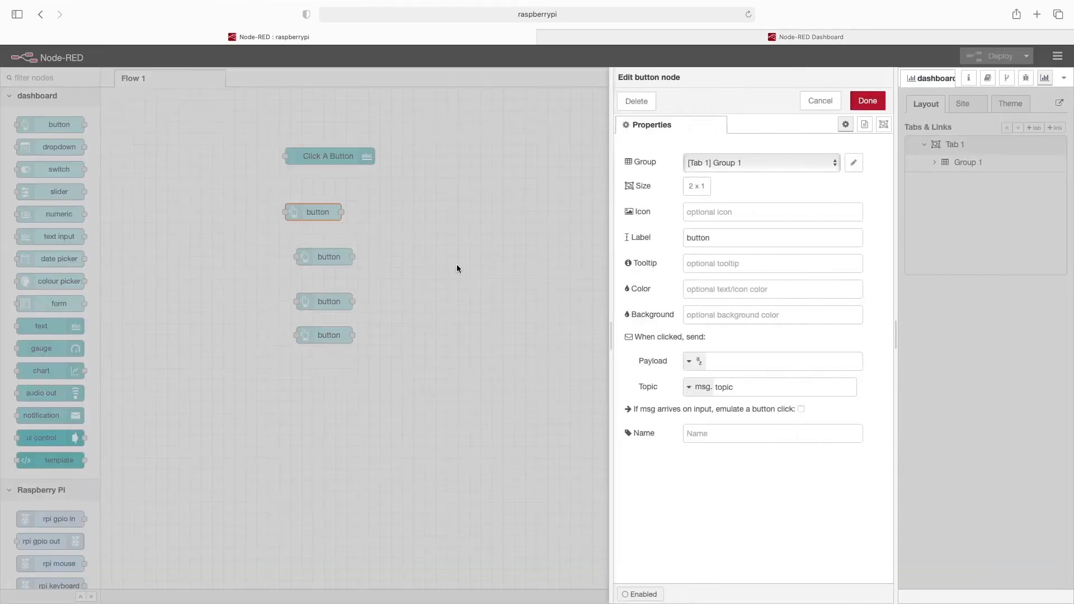
mouse_move(653, 228)
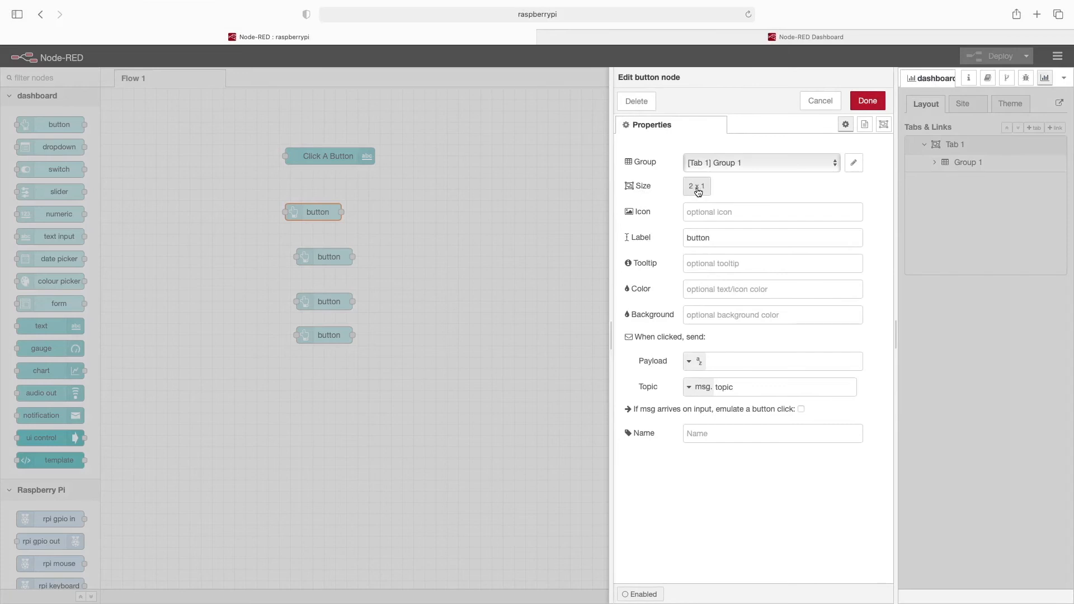
left_click(696, 186)
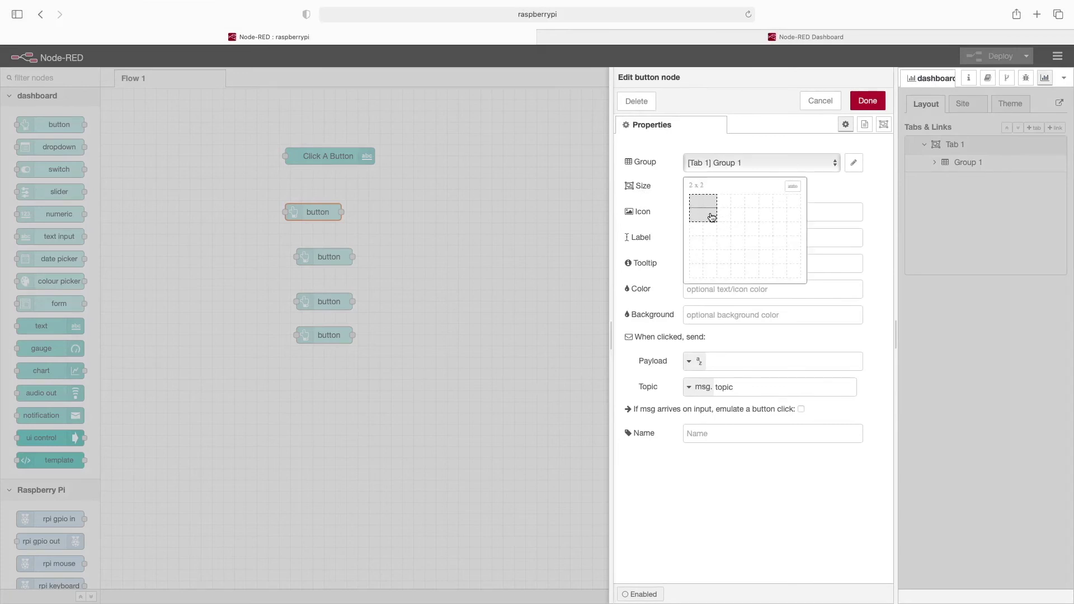
left_click(867, 100)
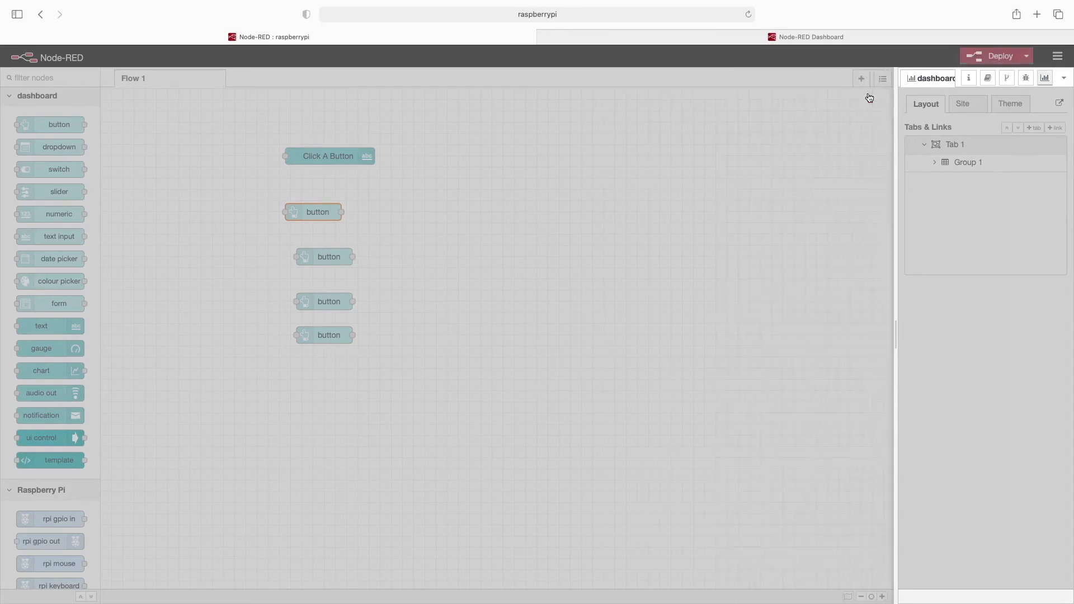
left_click(996, 56)
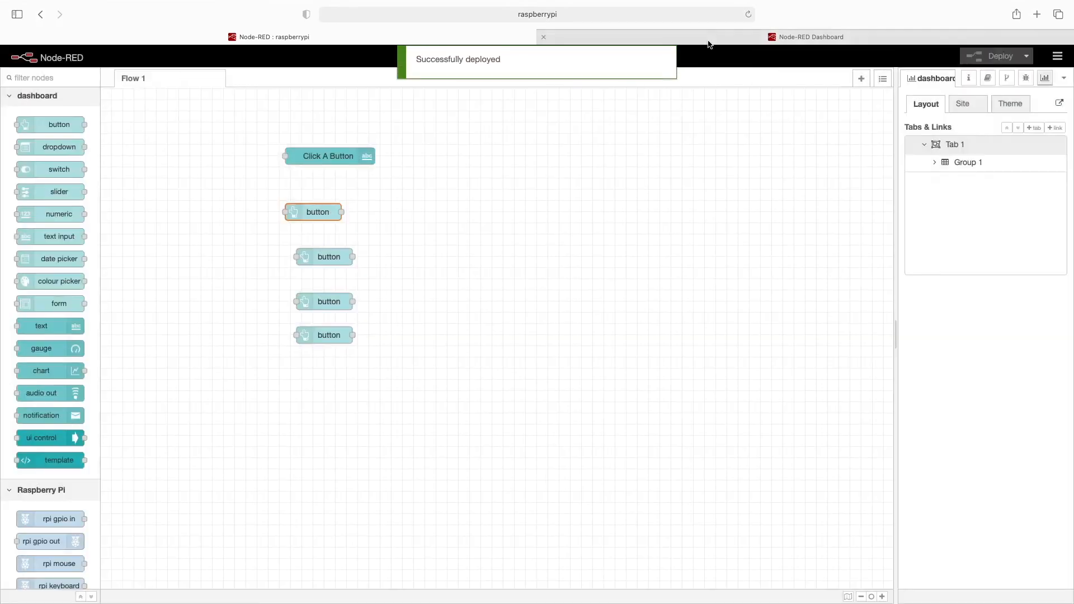
left_click(810, 37)
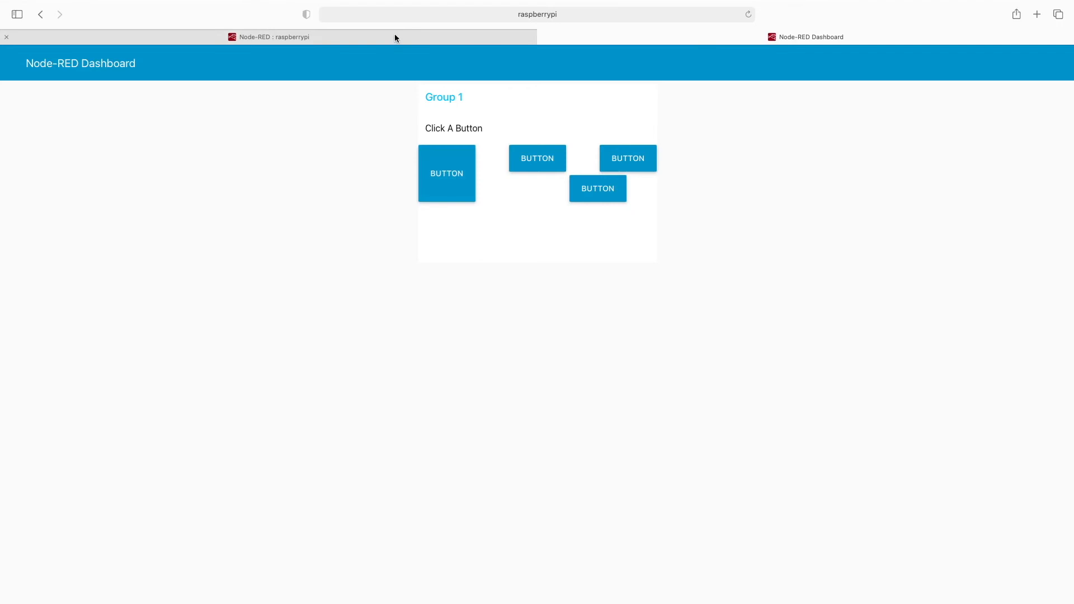
left_click(274, 37)
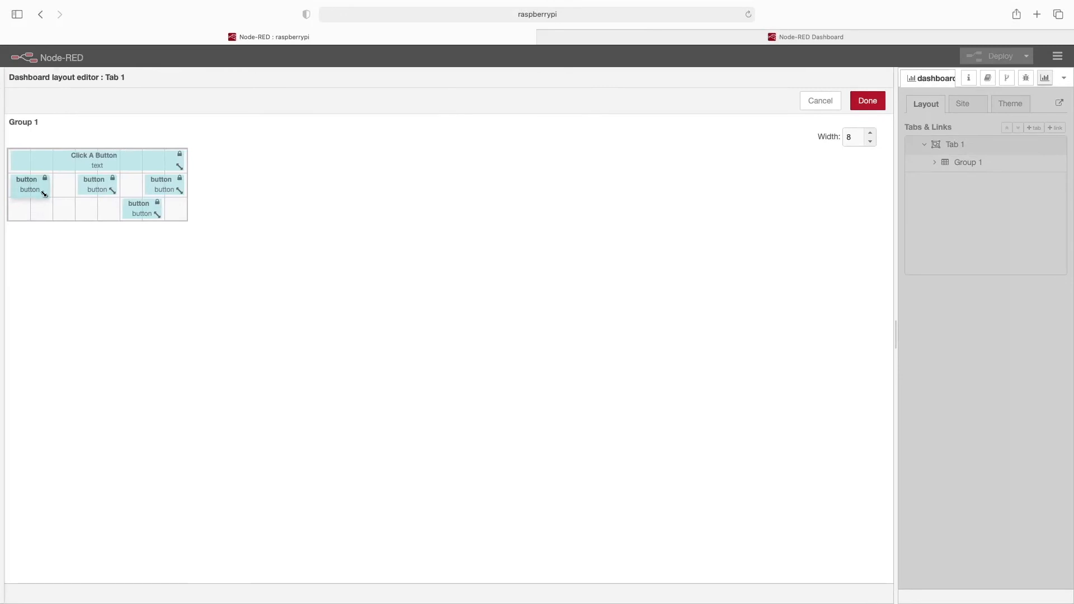
Place the four 1x1 buttons in columns 1-4 of row 2 and reduce Group 1's width
left_click_drag(141, 208, 92, 244)
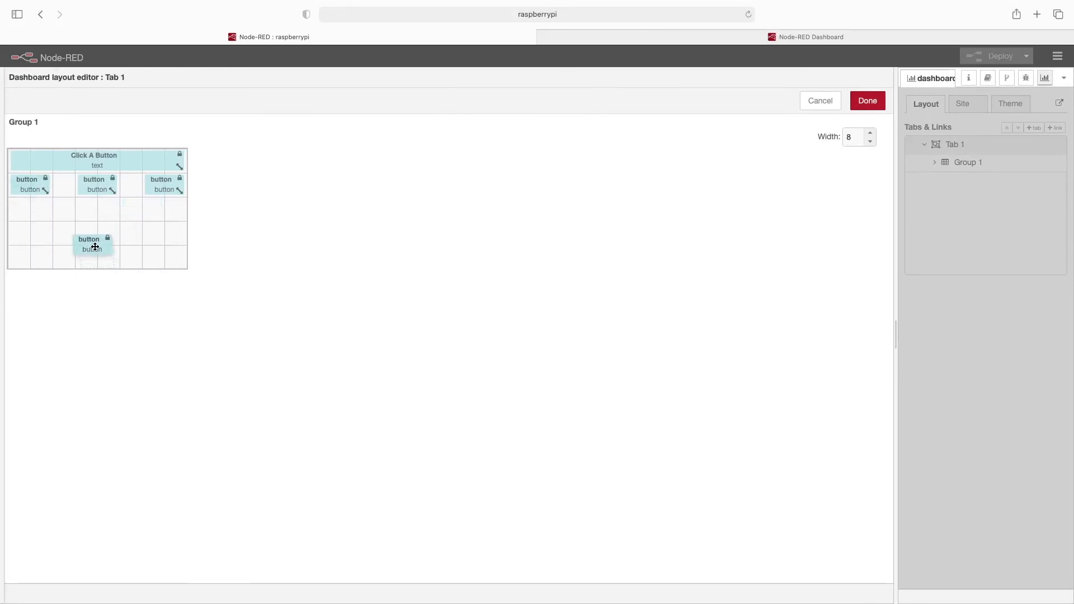
left_click_drag(92, 243, 97, 233)
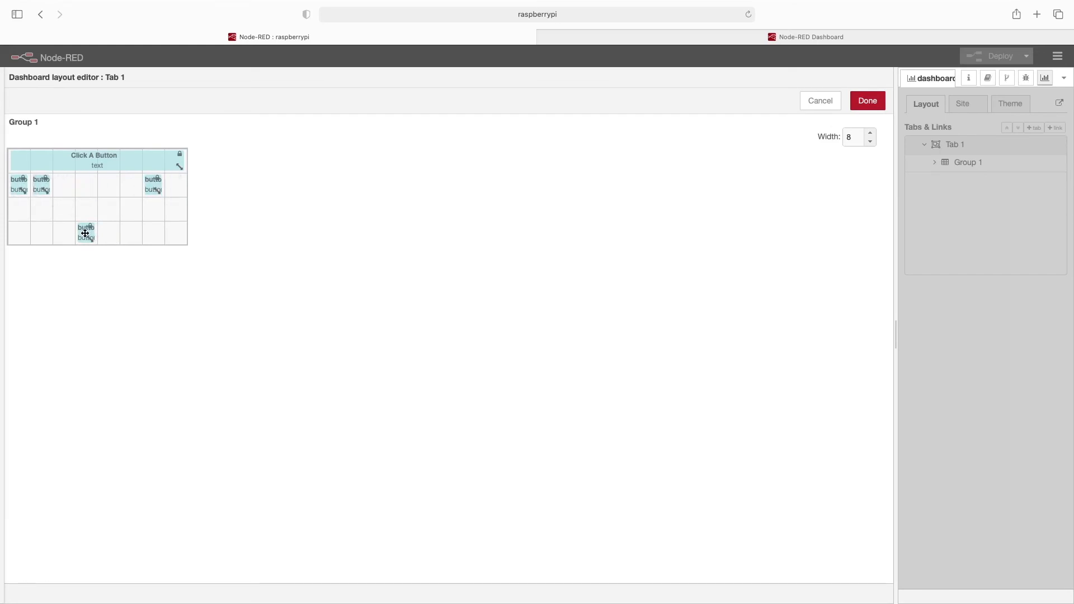
left_click_drag(86, 233, 63, 183)
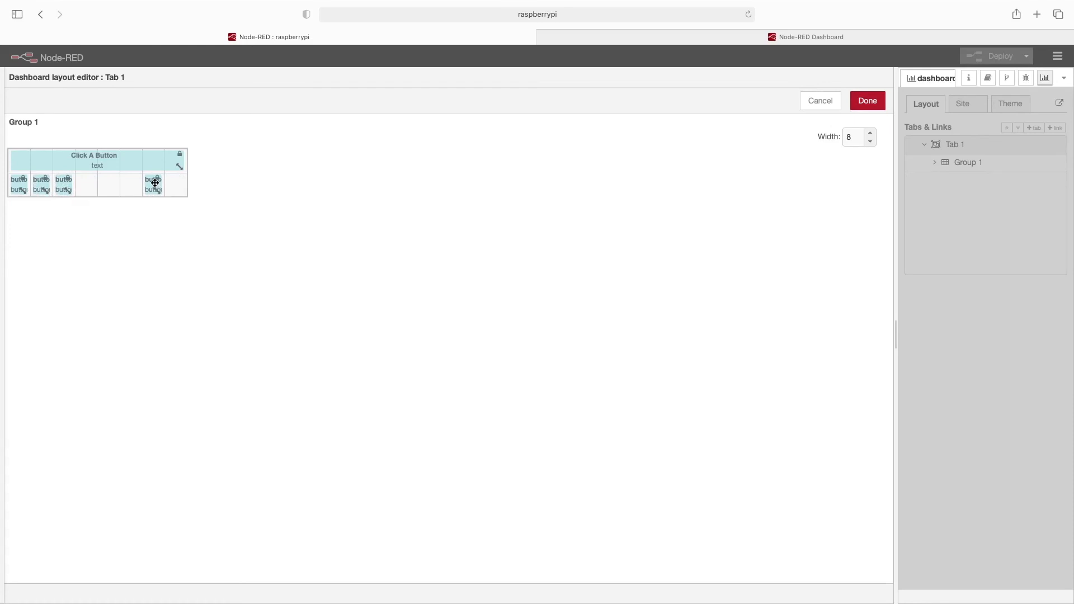
left_click_drag(154, 184, 85, 183)
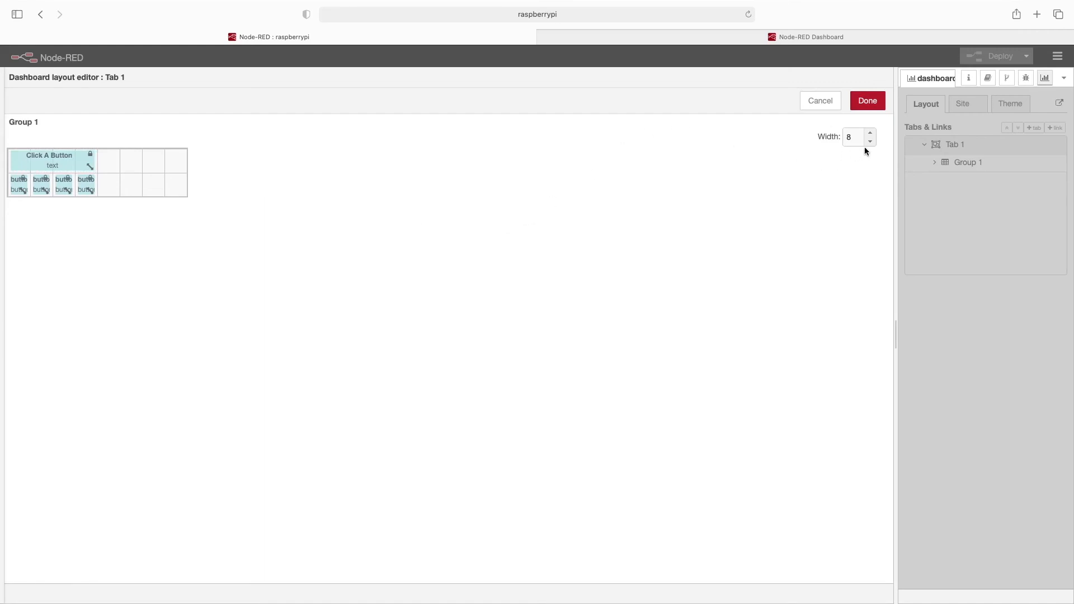
left_click(869, 142)
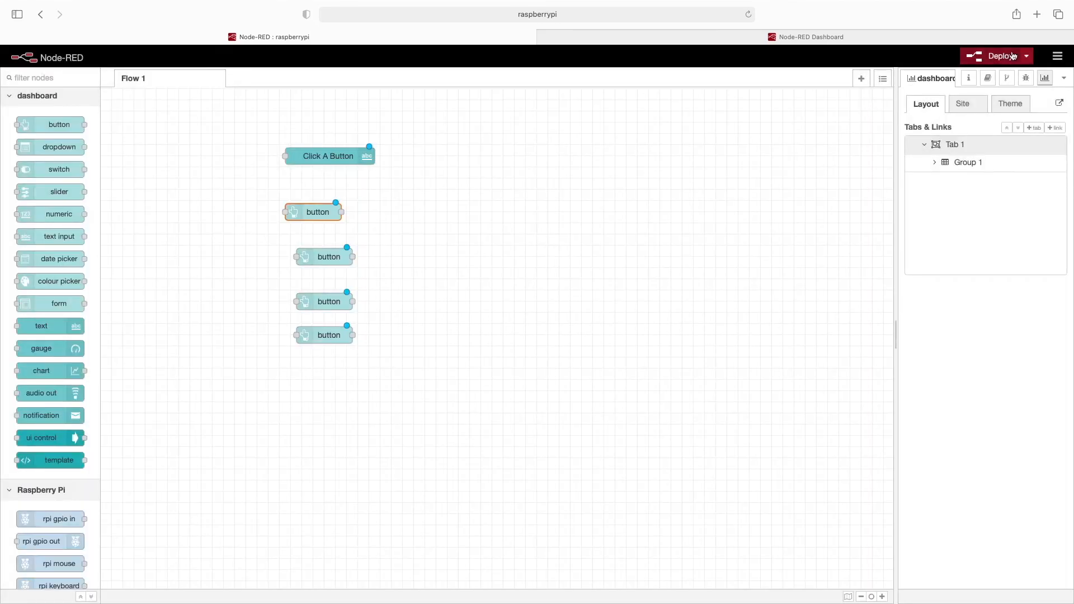
Deploy the compact layout and view the four-button row on the live dashboard
left_click(997, 55)
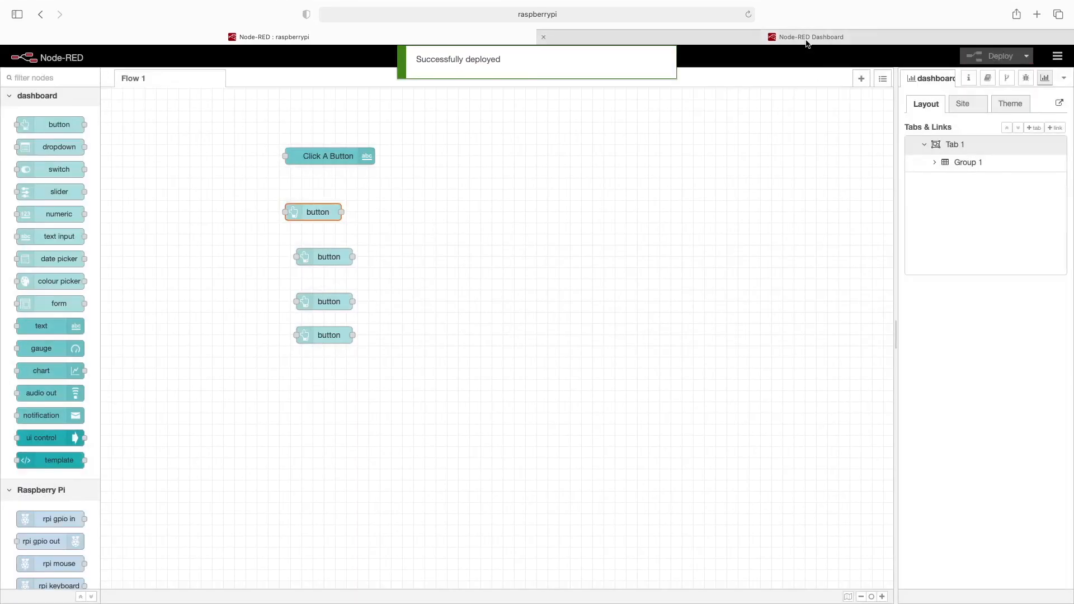
left_click(810, 36)
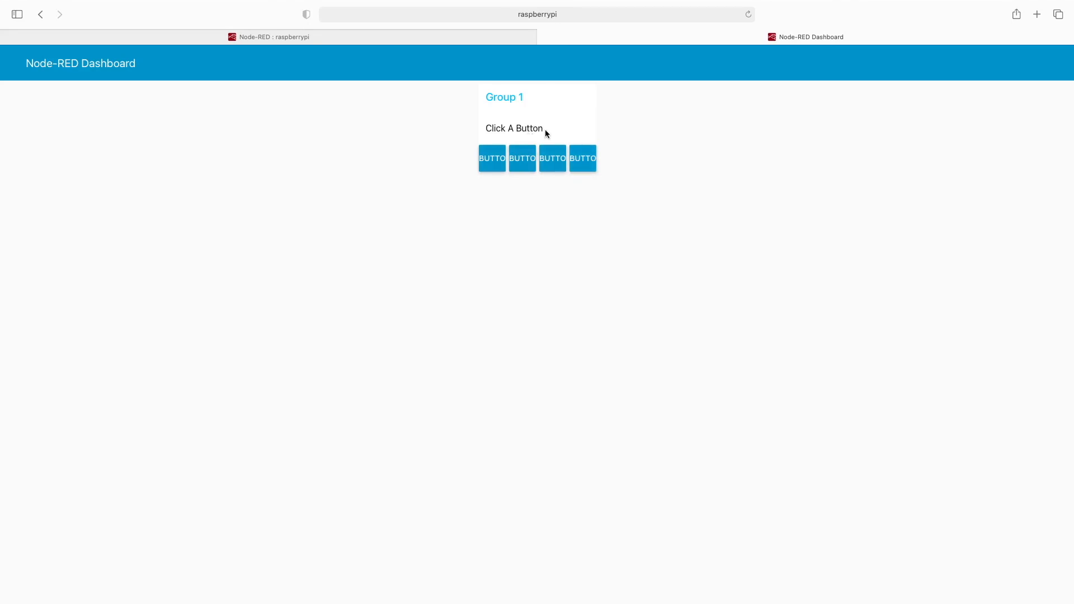
mouse_move(488, 128)
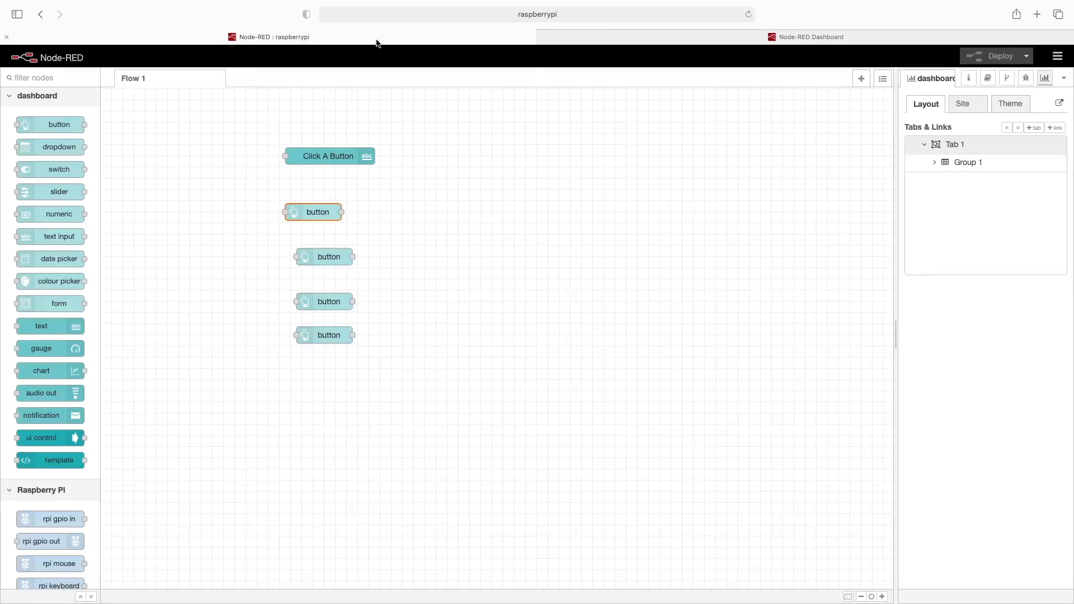
Give the 'Click A Button' text node the centered label layout, deploy, and view it on the dashboard
double_click(327, 156)
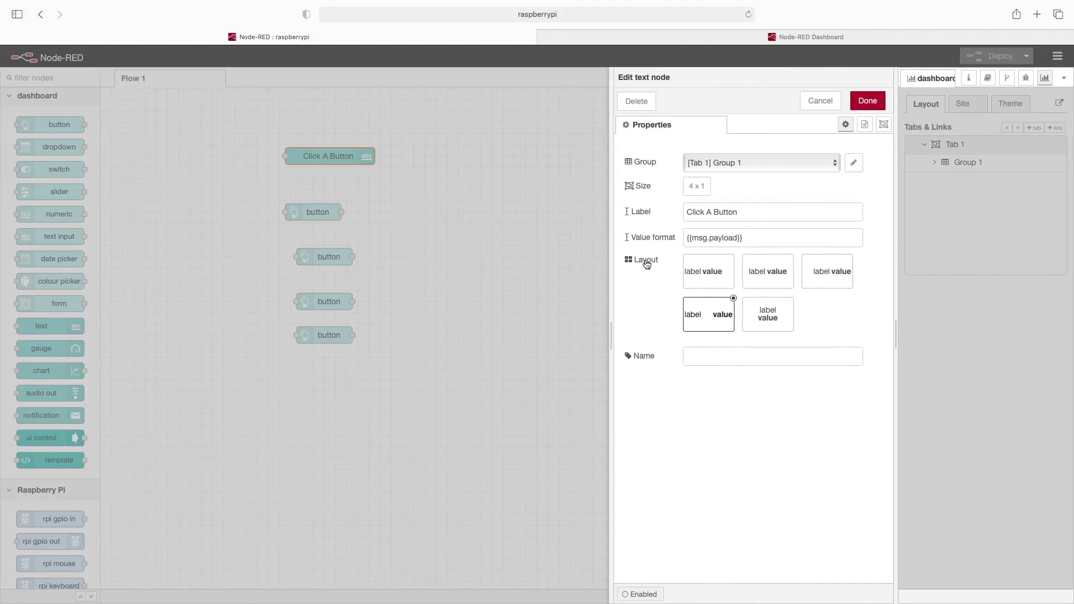
left_click(768, 271)
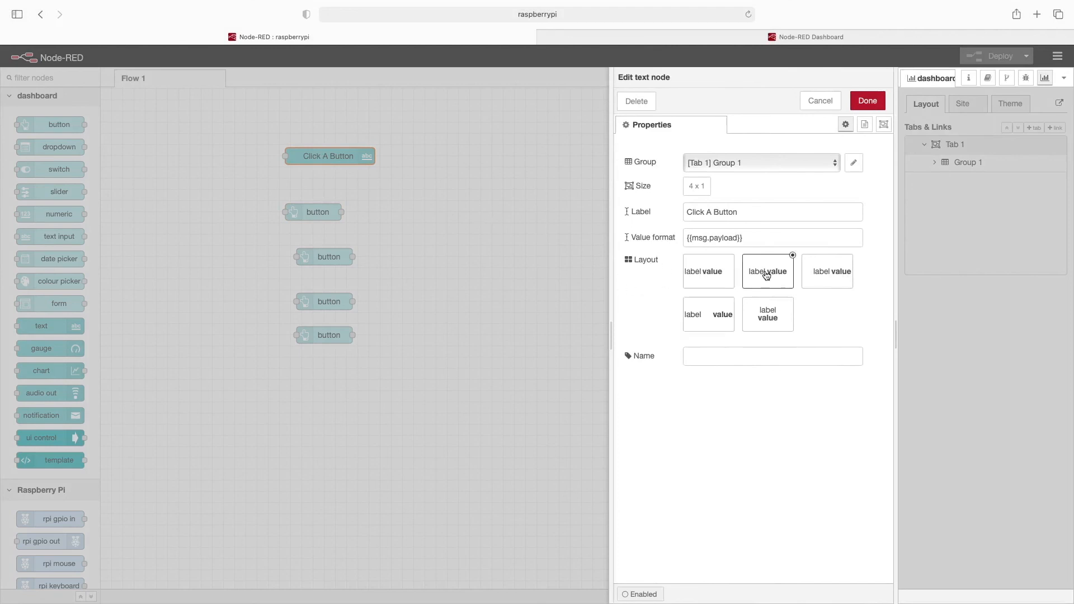
mouse_move(754, 276)
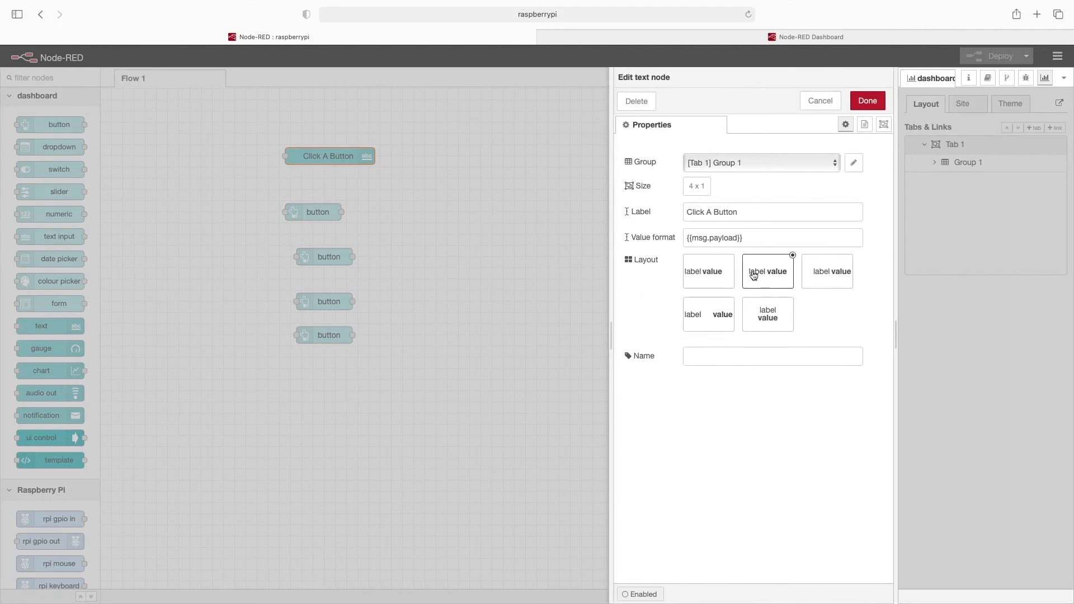
mouse_move(843, 168)
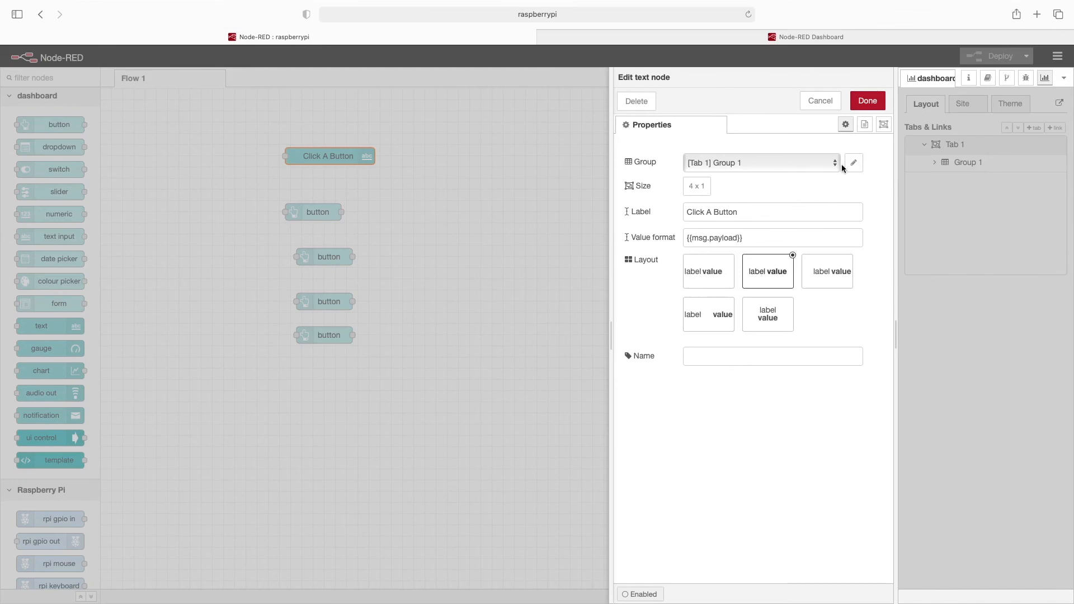
left_click(867, 101)
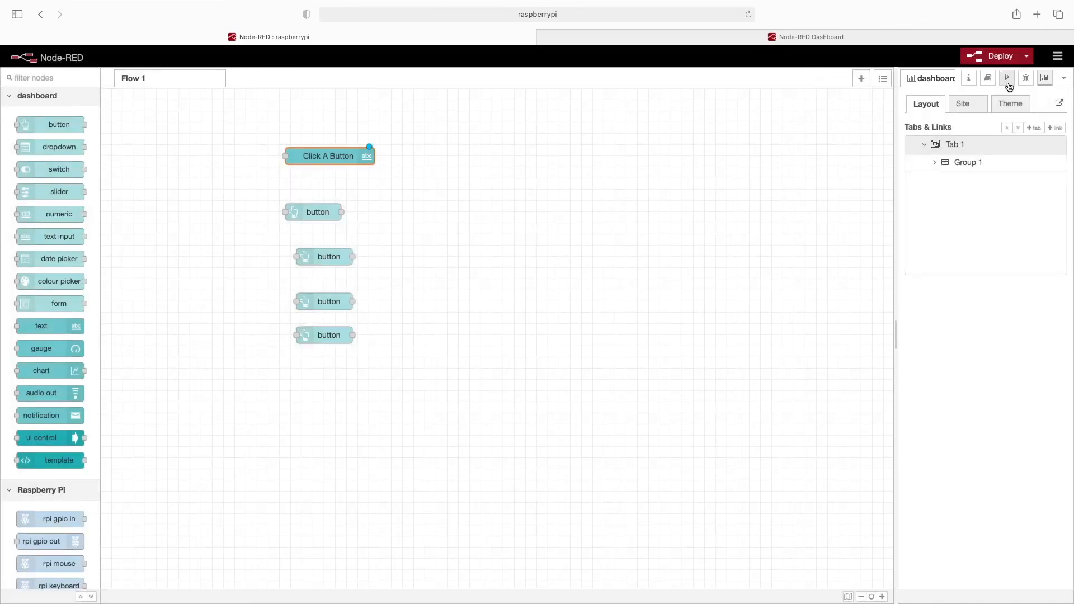
left_click(994, 55)
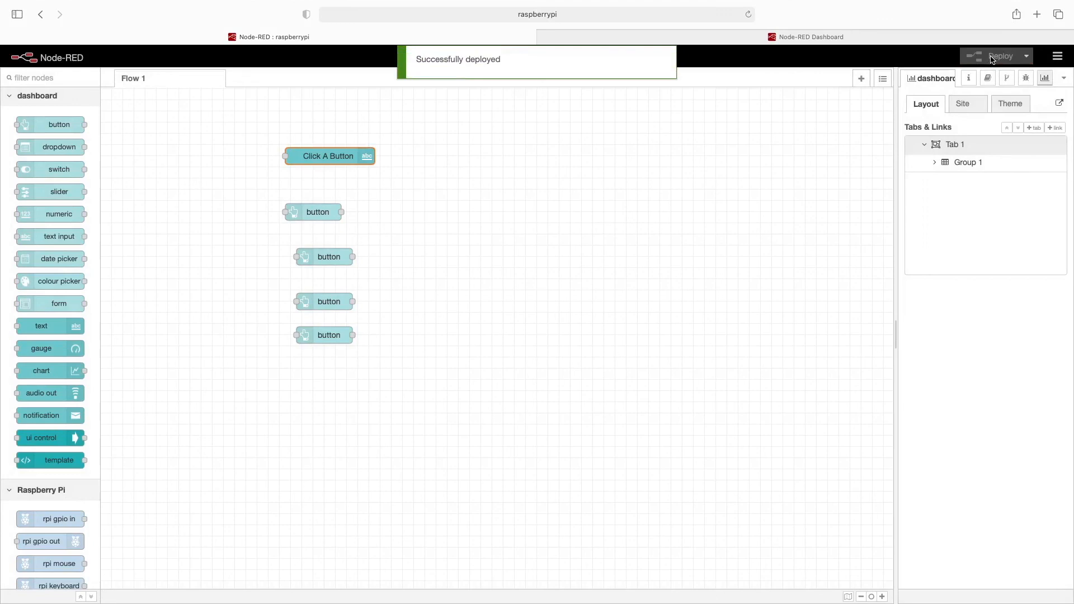
left_click(806, 37)
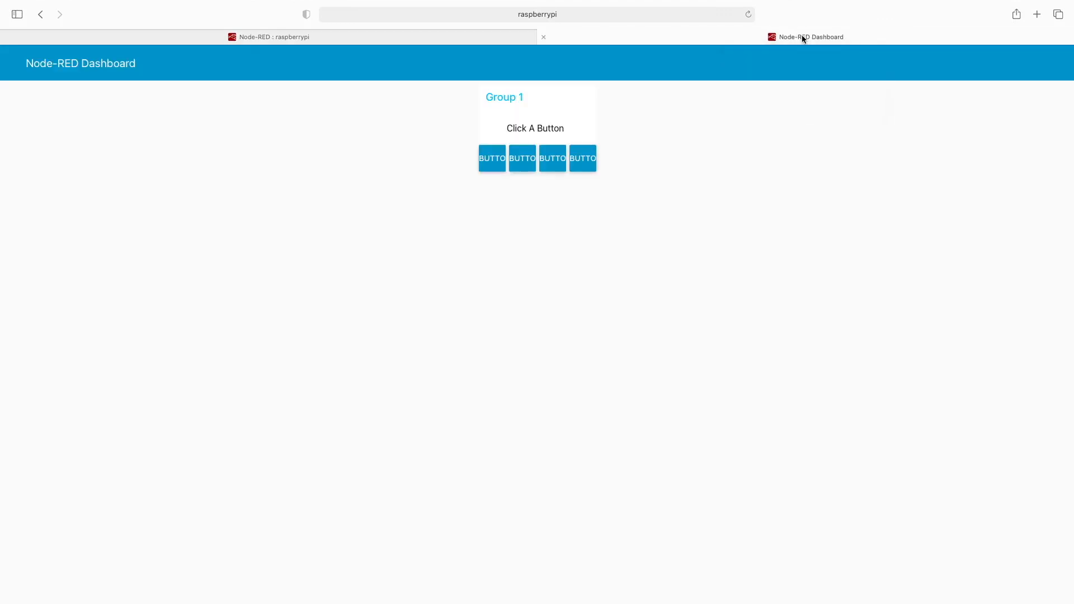
mouse_move(509, 128)
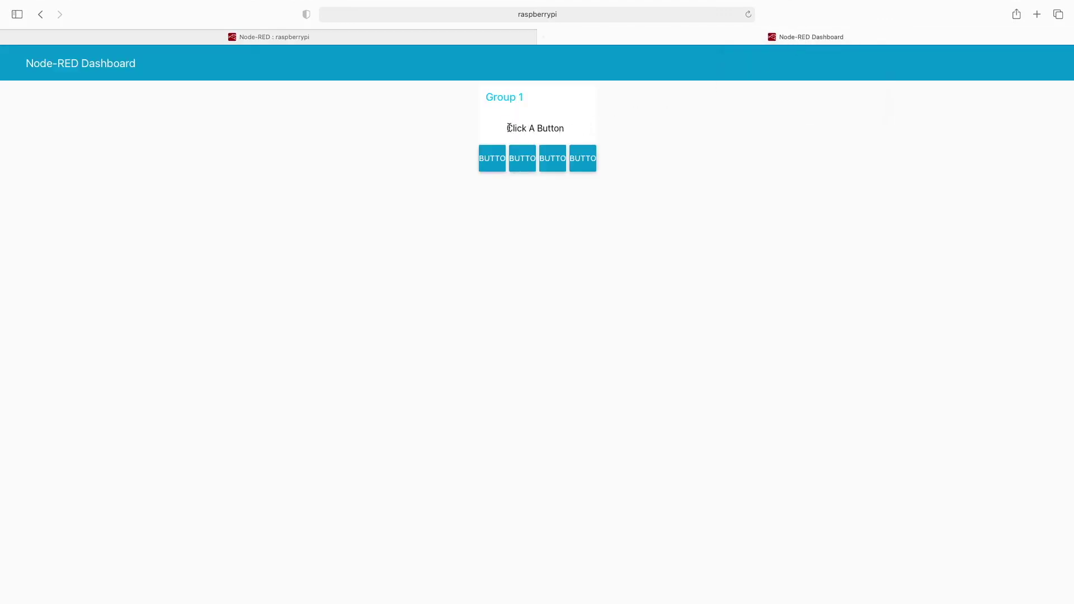